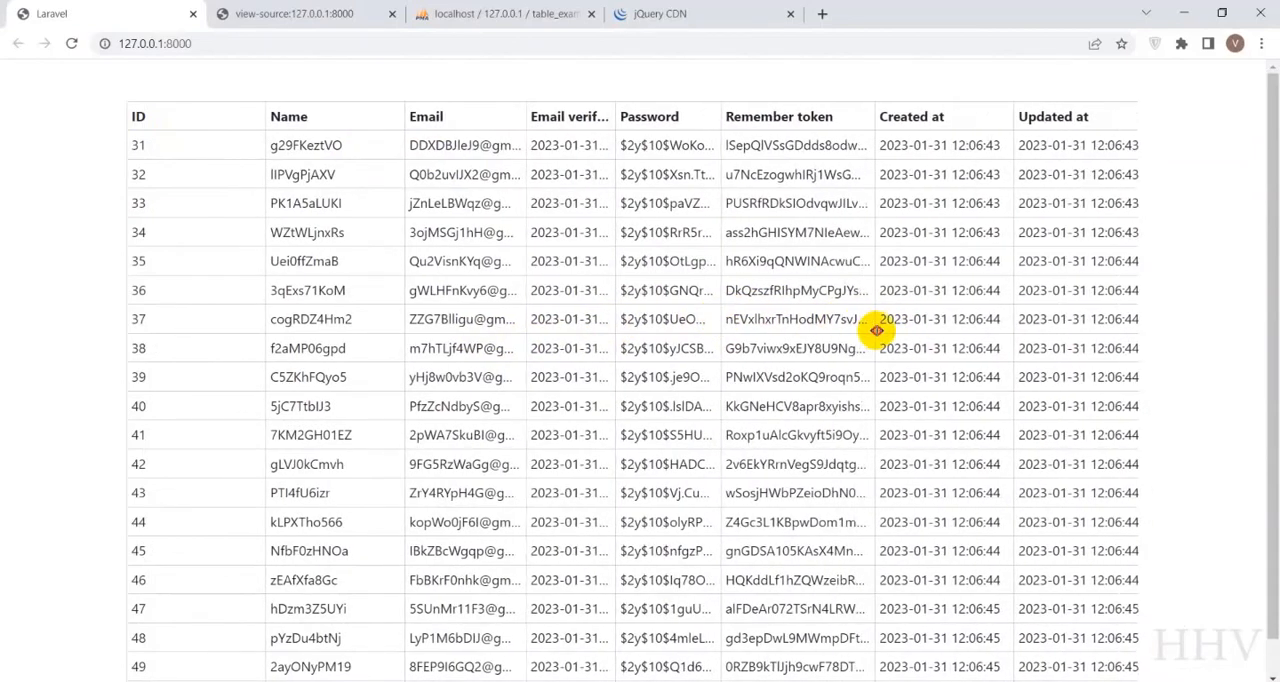
mouse_move(264, 364)
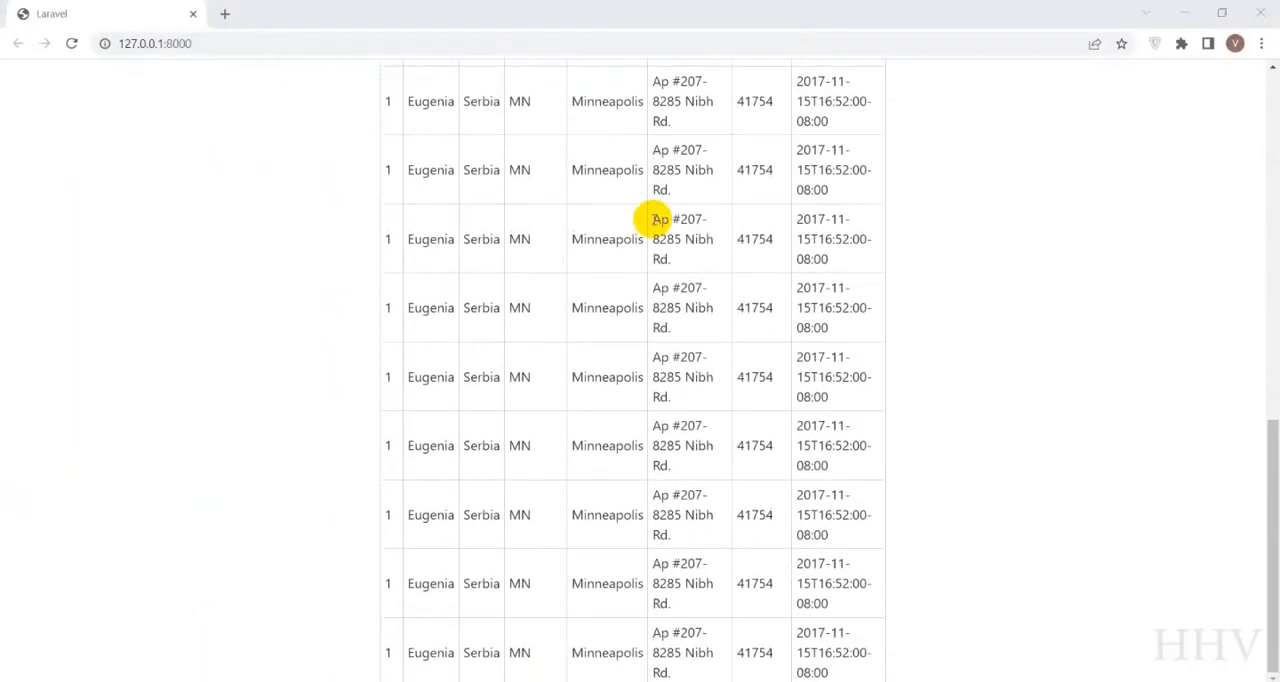
Scroll the 127.0.0.1:8000 Laravel page to review the rendered users table.
scroll("up", 3)
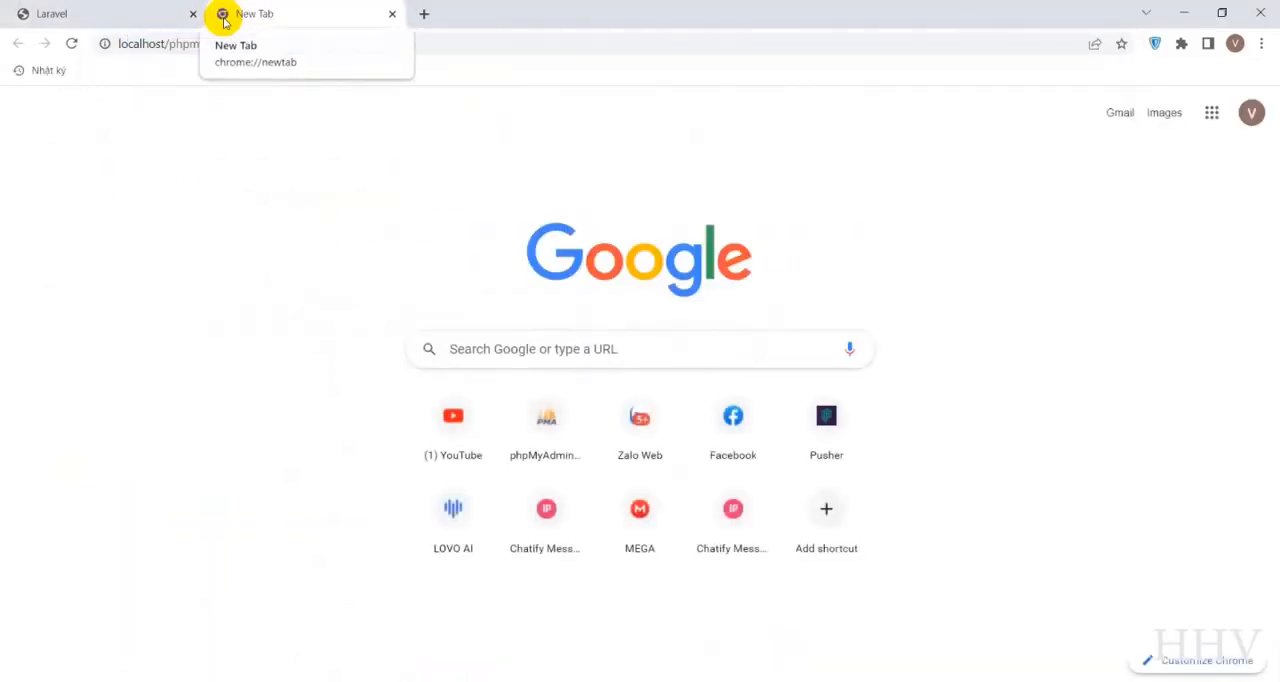
Browse the users table rows of the table_example database in phpMyAdmin.
left_click(544, 416)
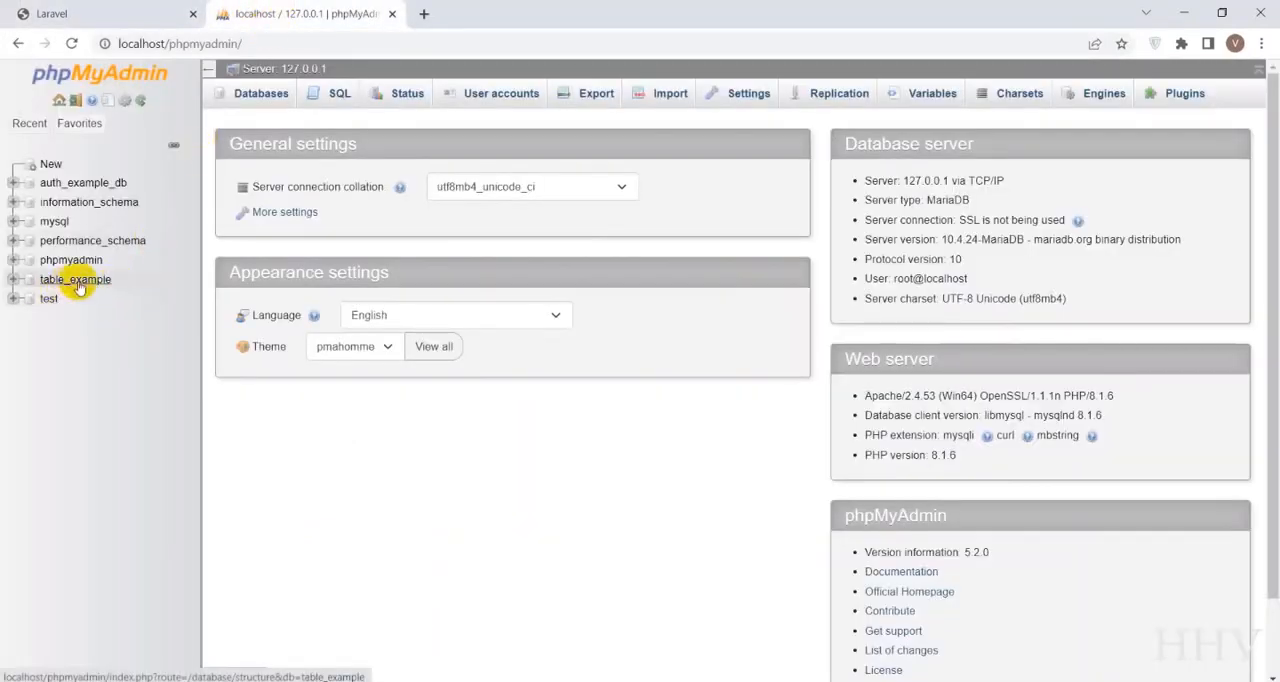
left_click(76, 280)
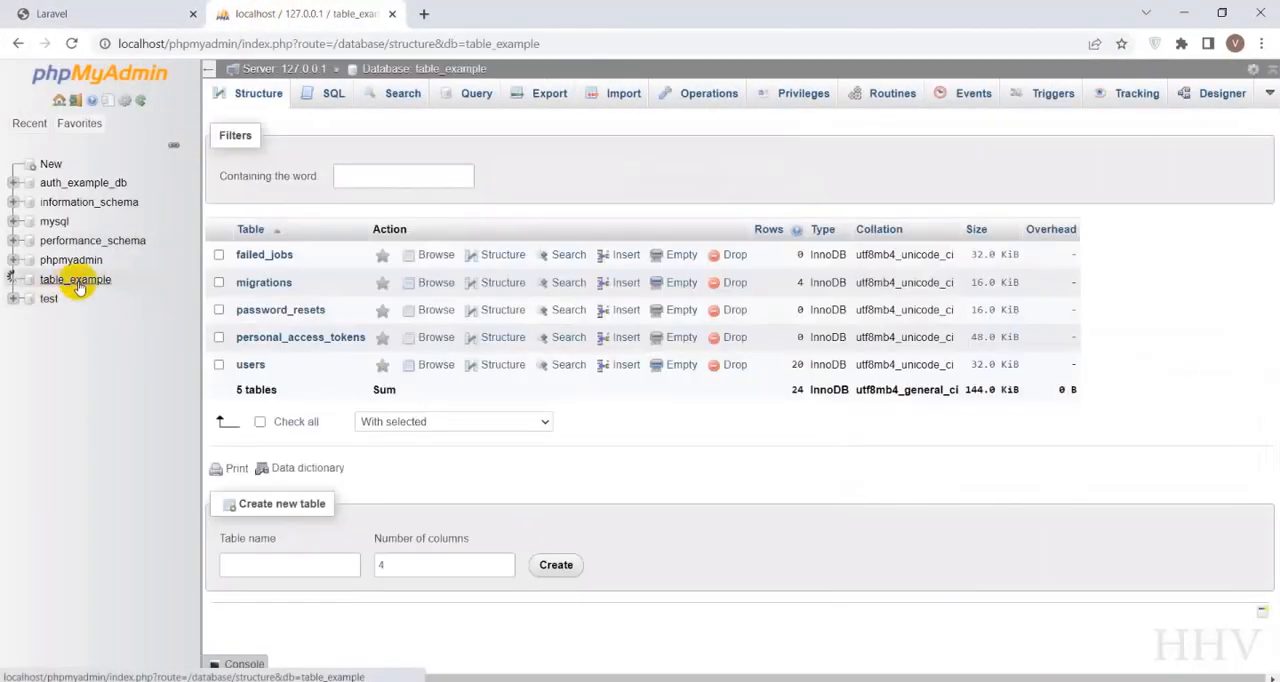
left_click(436, 364)
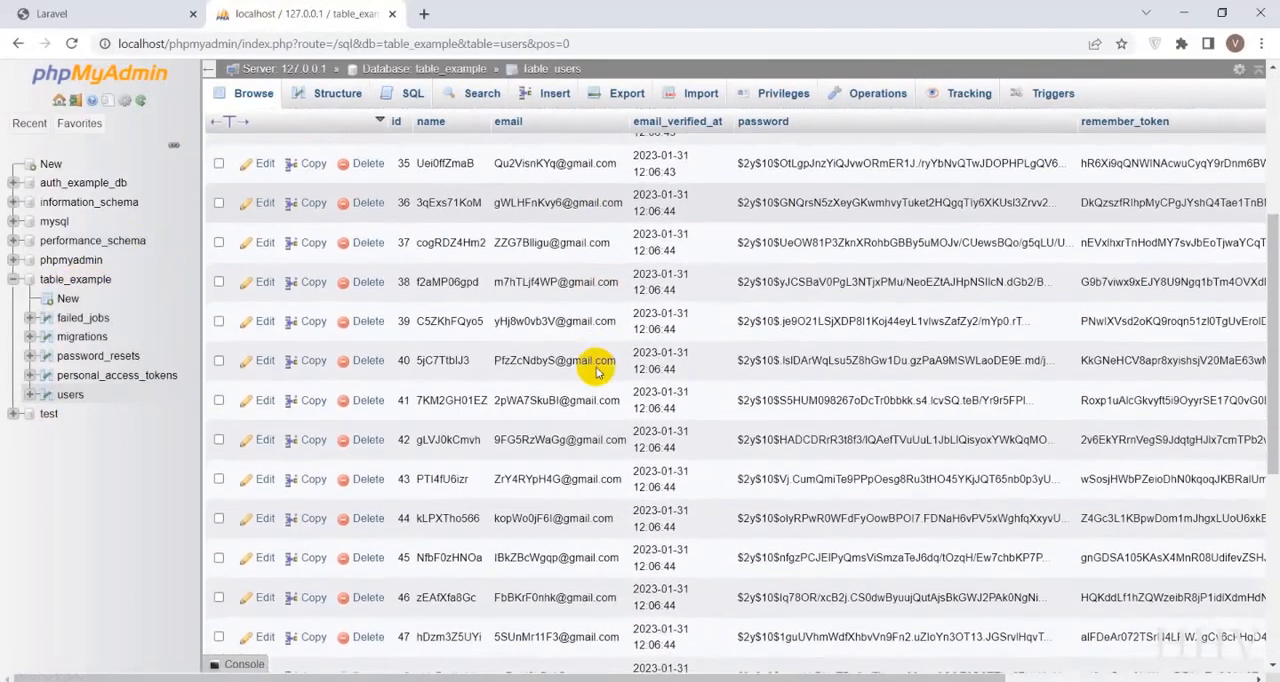
scroll("down", 3)
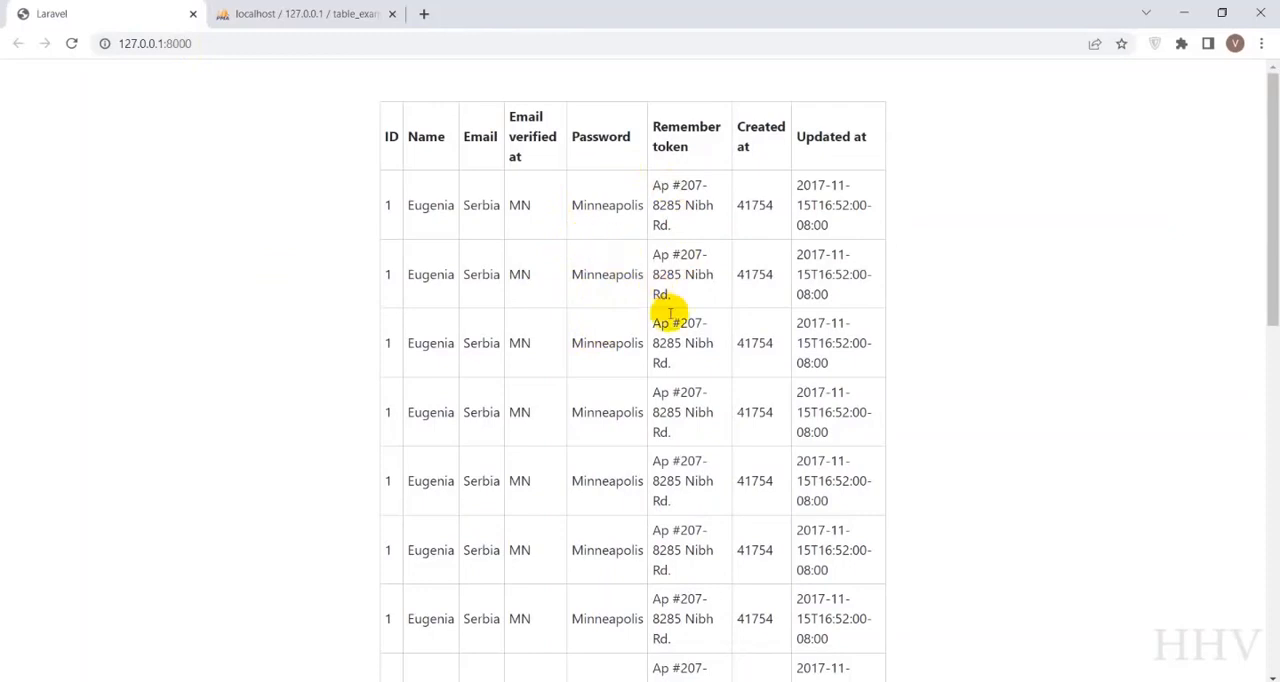
mouse_move(600, 136)
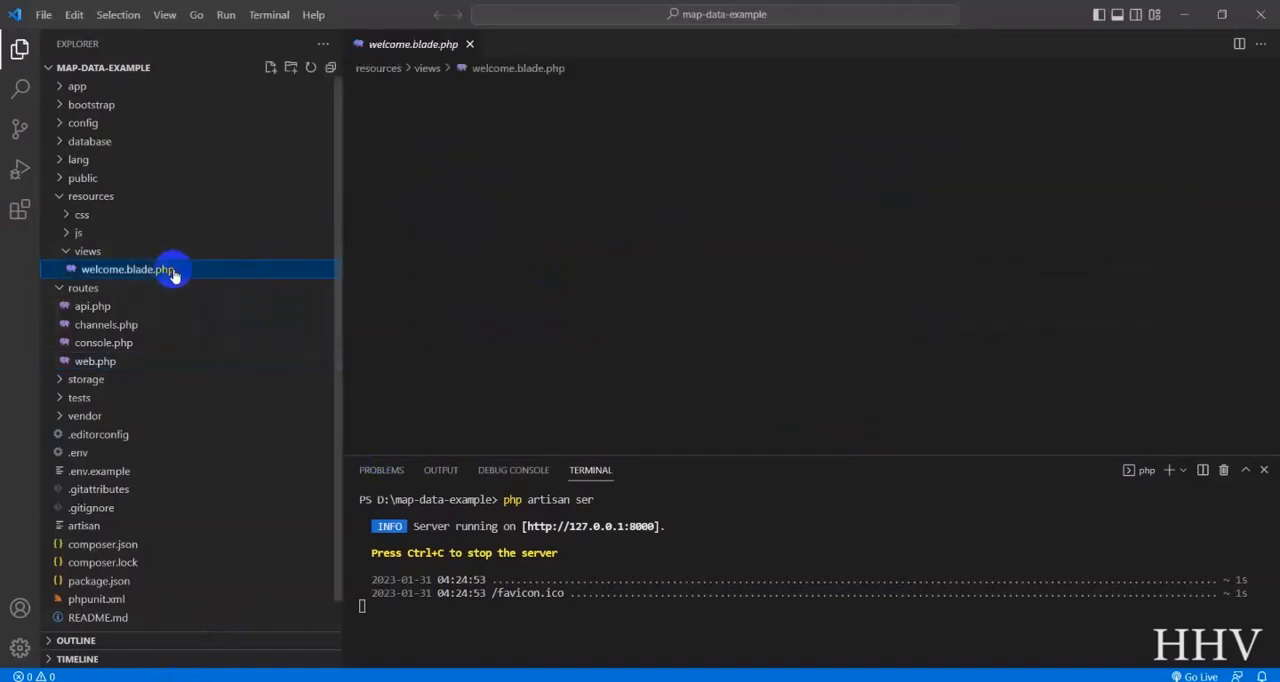
left_click(128, 268)
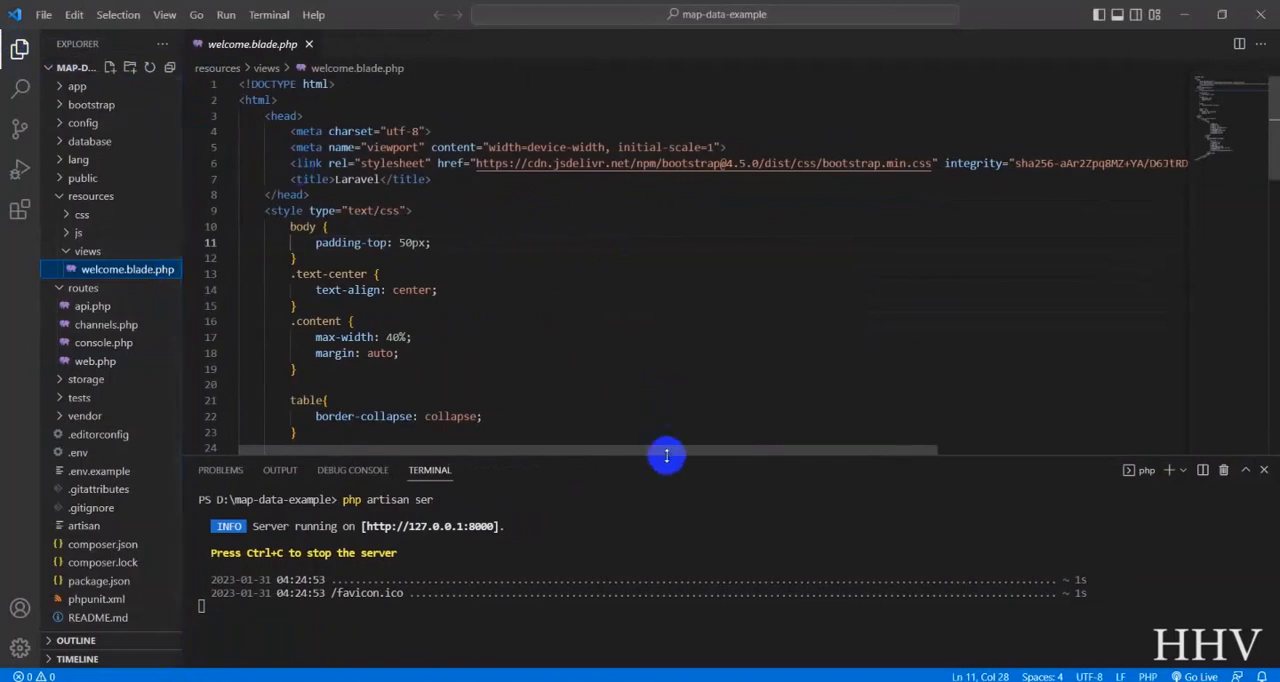
left_click_drag(668, 456, 668, 610)
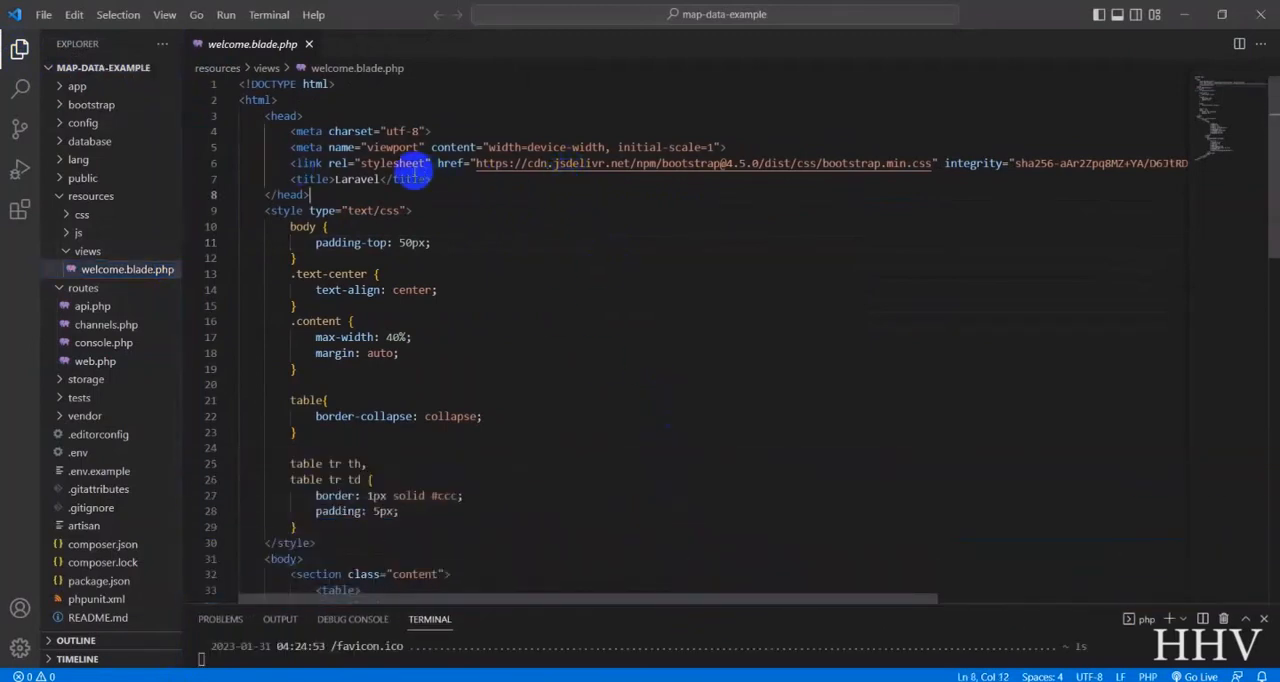
scroll("down", 3)
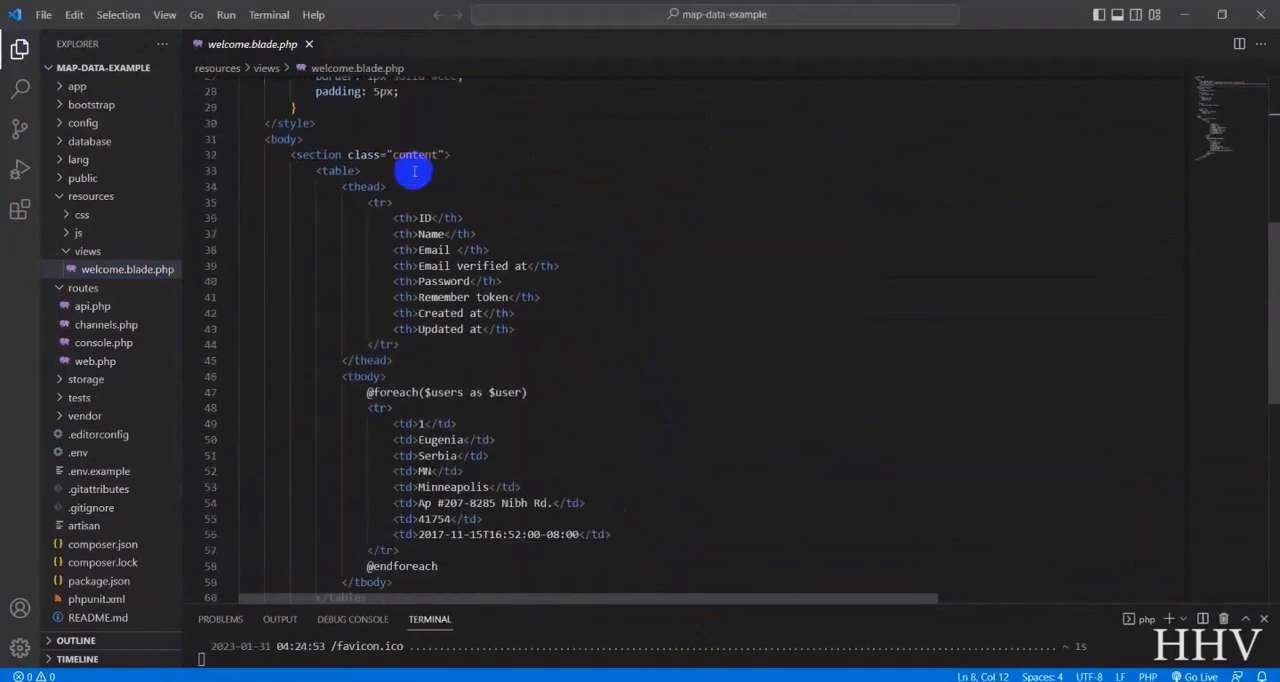
scroll("up", 3)
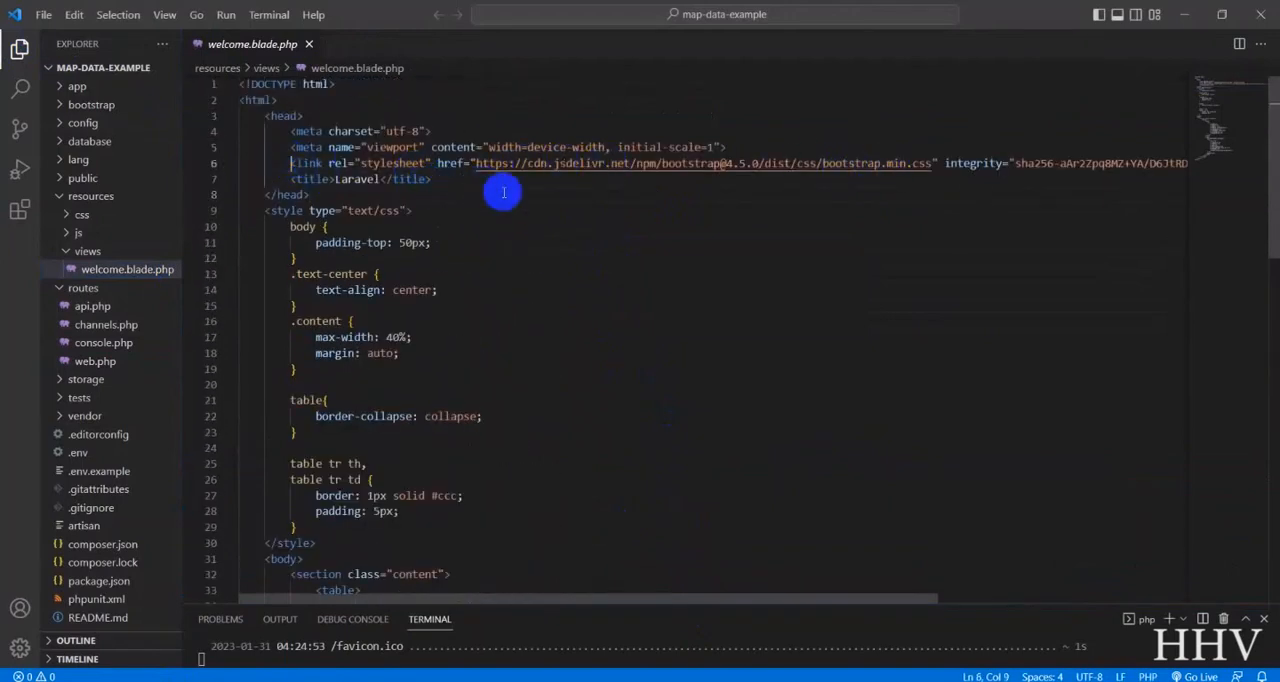
scroll("down", 3)
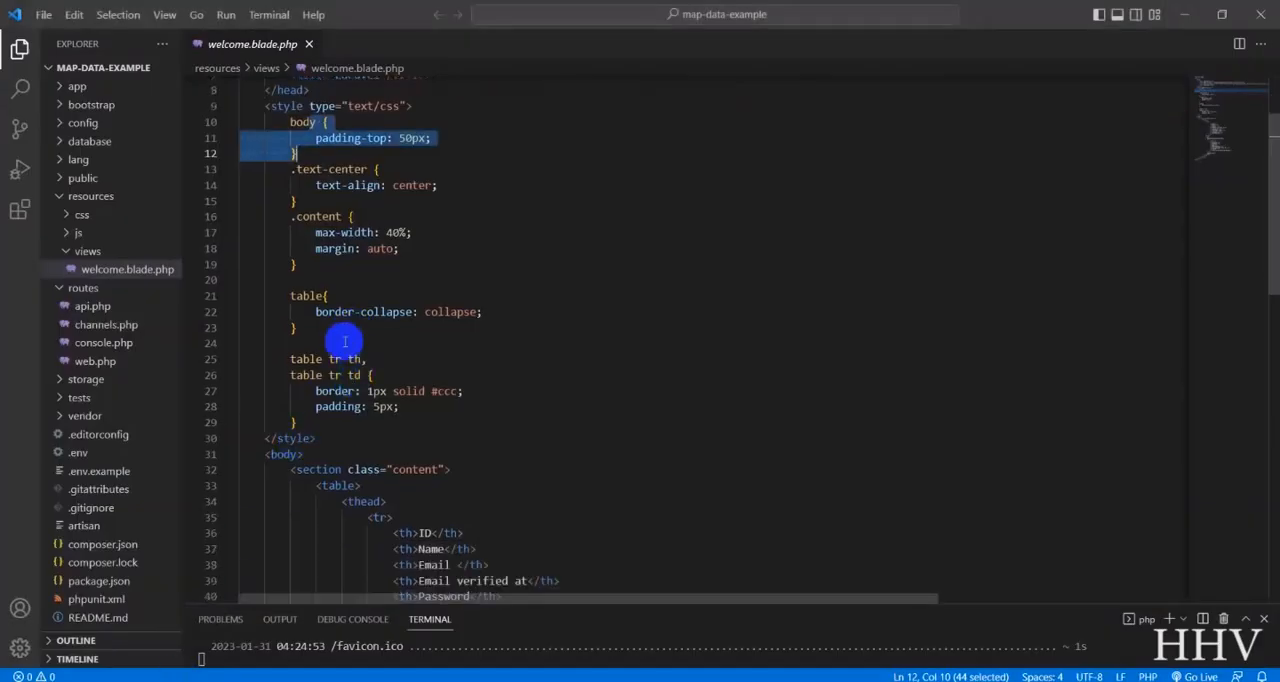
scroll("down", 3)
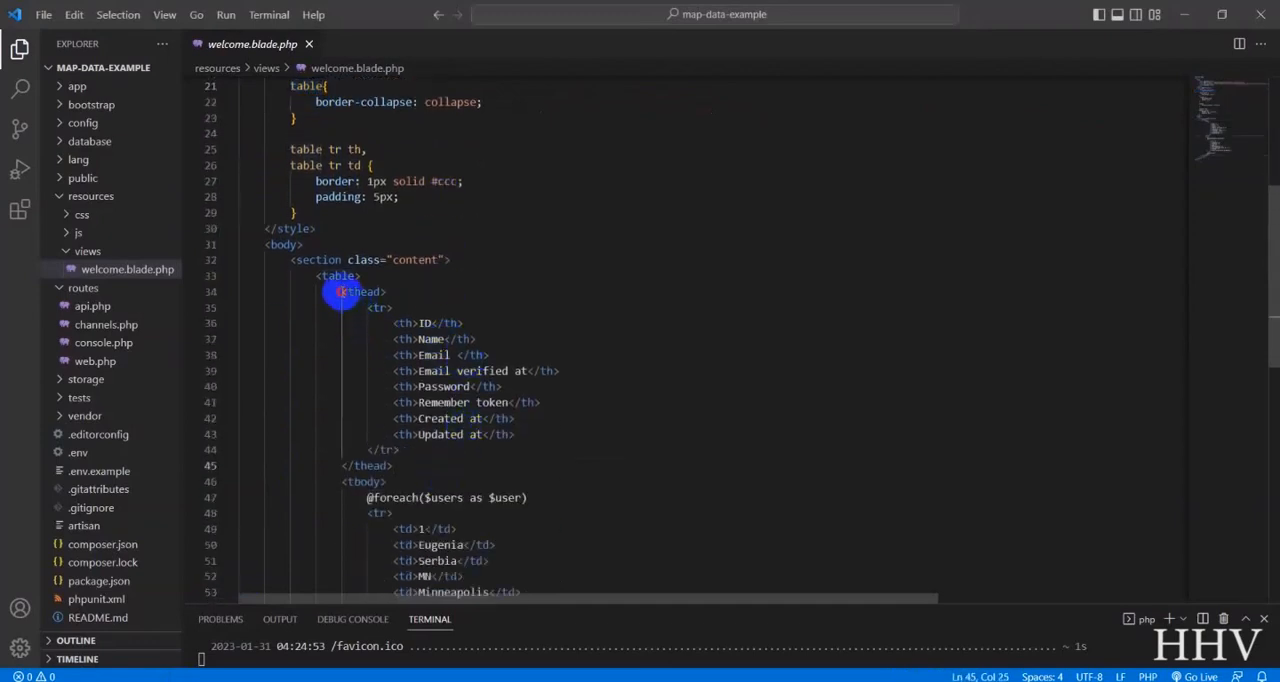
left_click_drag(340, 292, 396, 412)
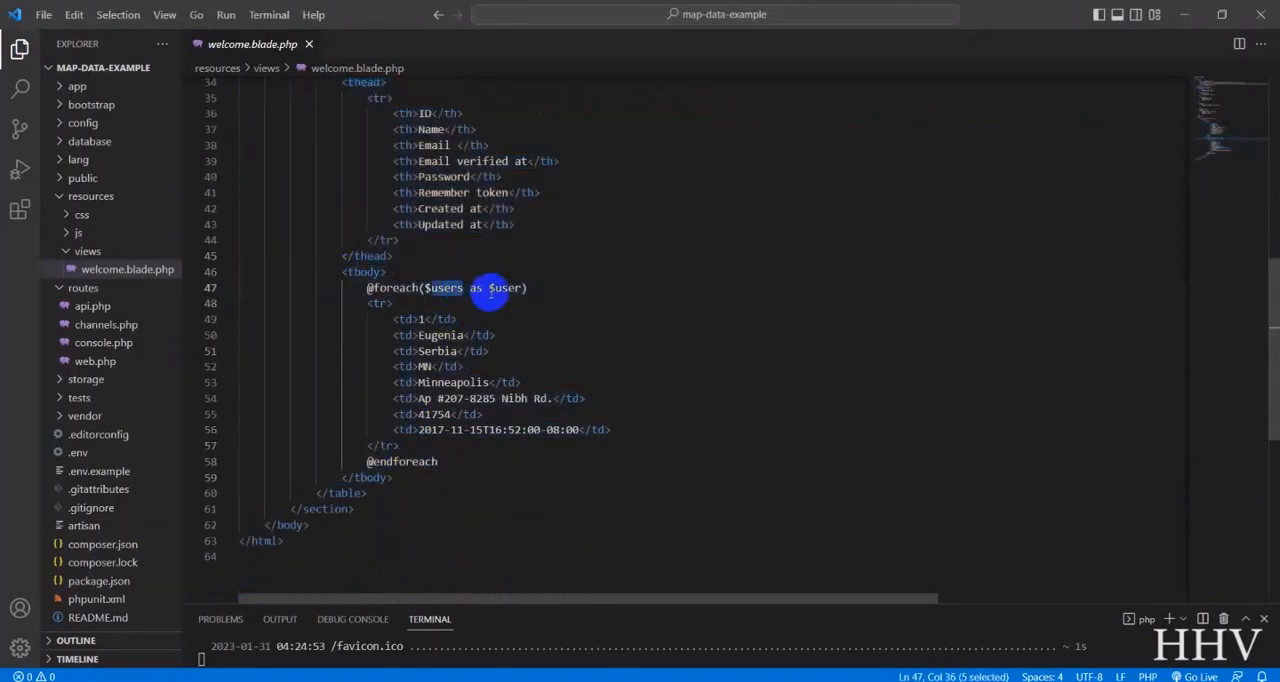
double_click(506, 288)
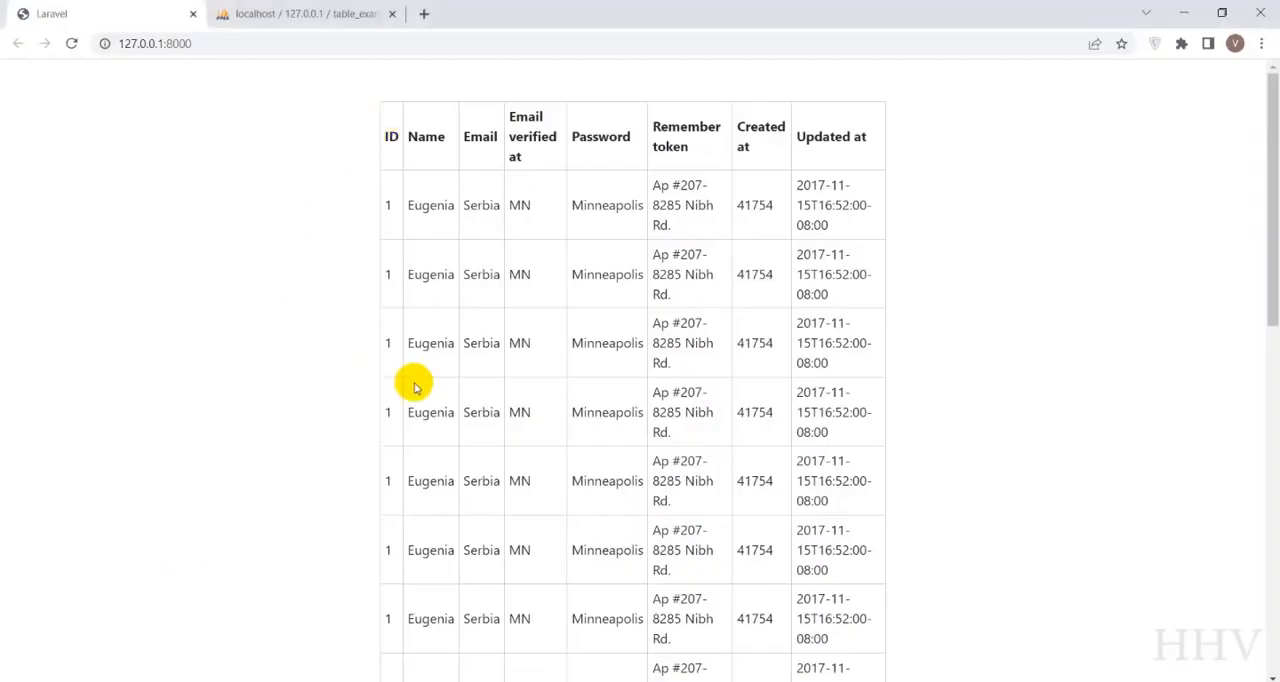
Scroll the rendered Laravel page to check the table rows again.
scroll("down", 3)
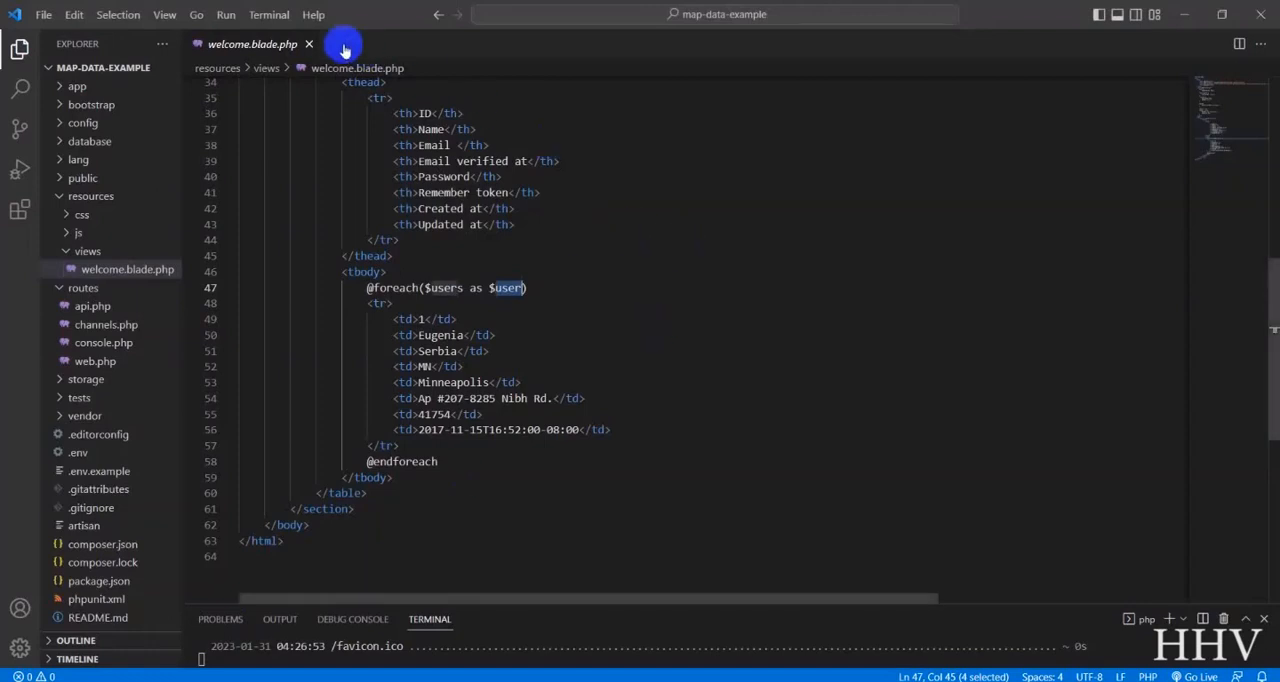
mouse_move(184, 124)
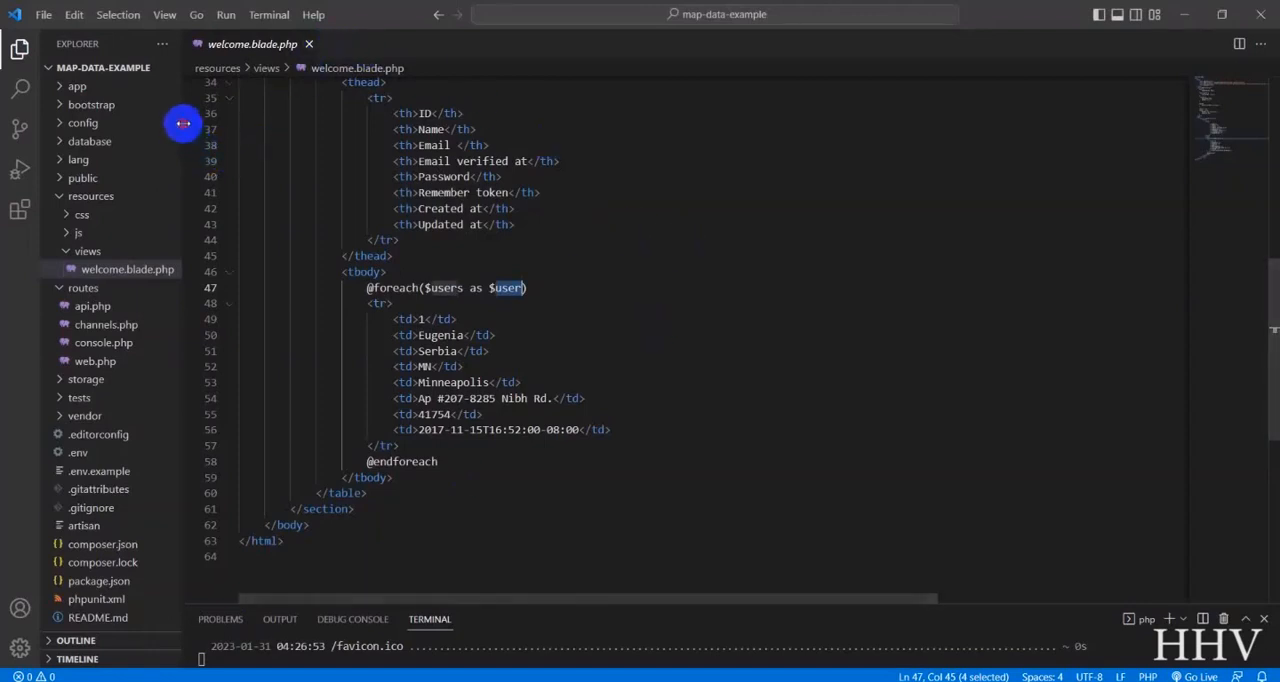
Create a new folder named ResizeTable inside the project's public folder.
left_click(82, 176)
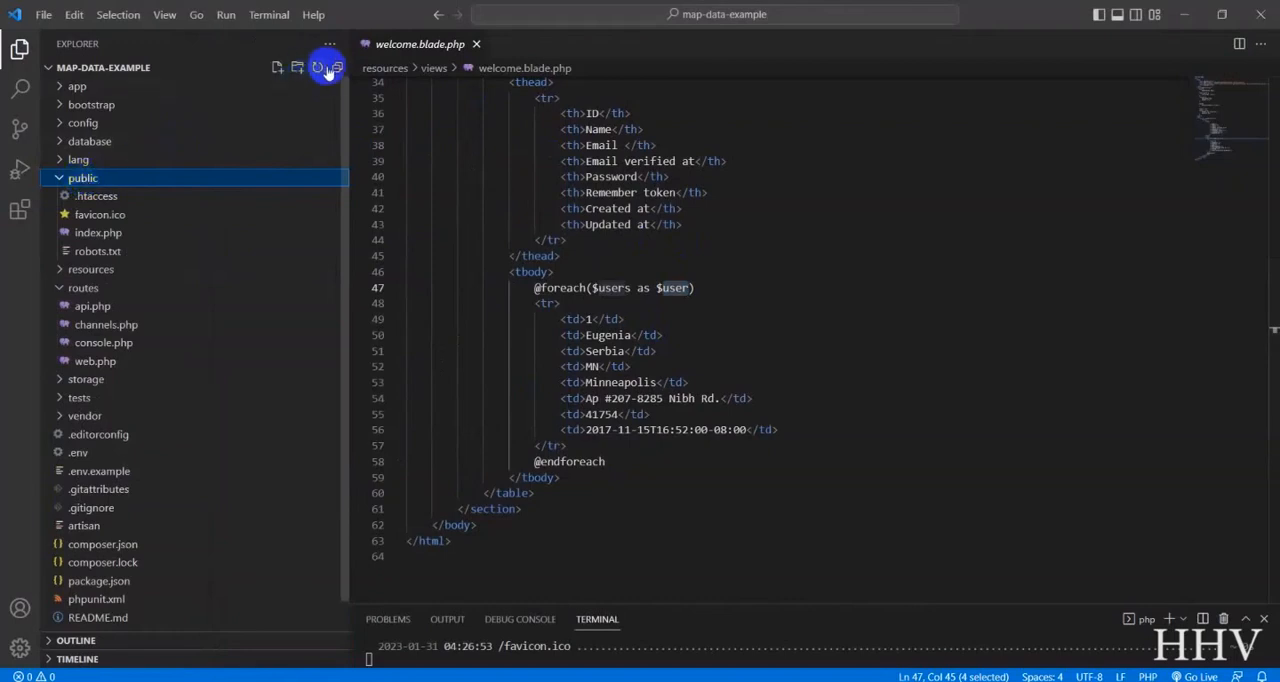
left_click(276, 68)
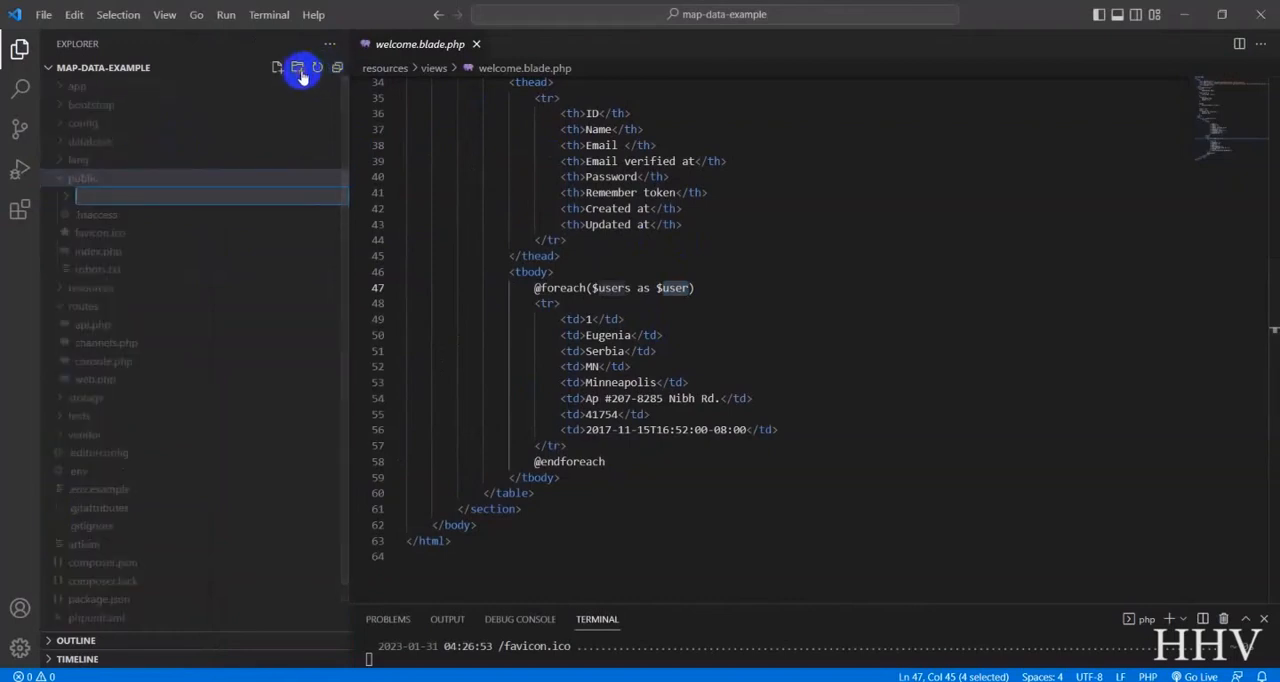
type("resiz")
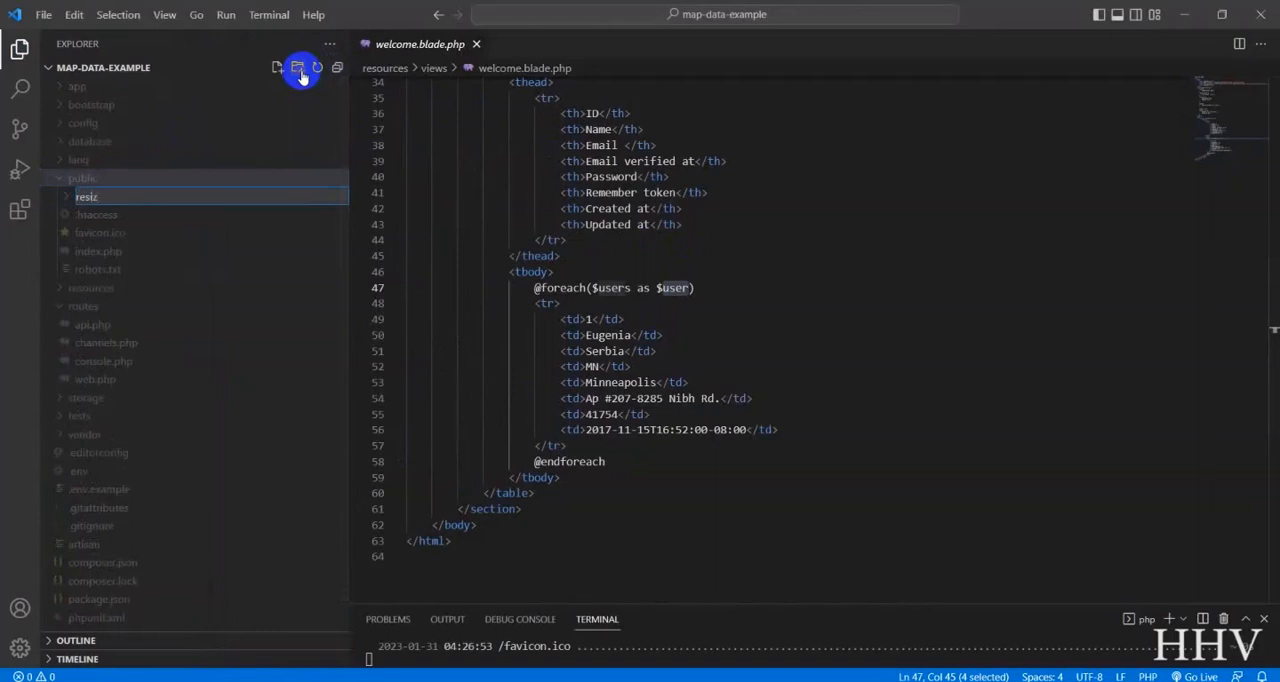
type("Res")
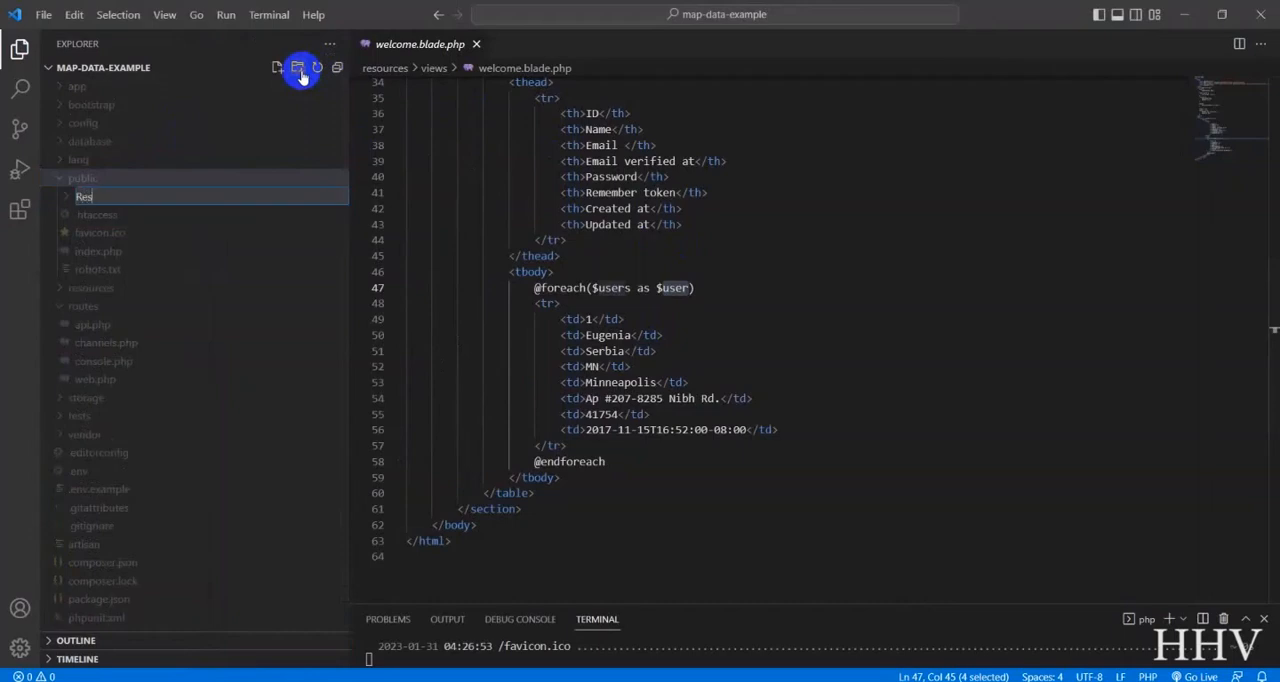
type("ize")
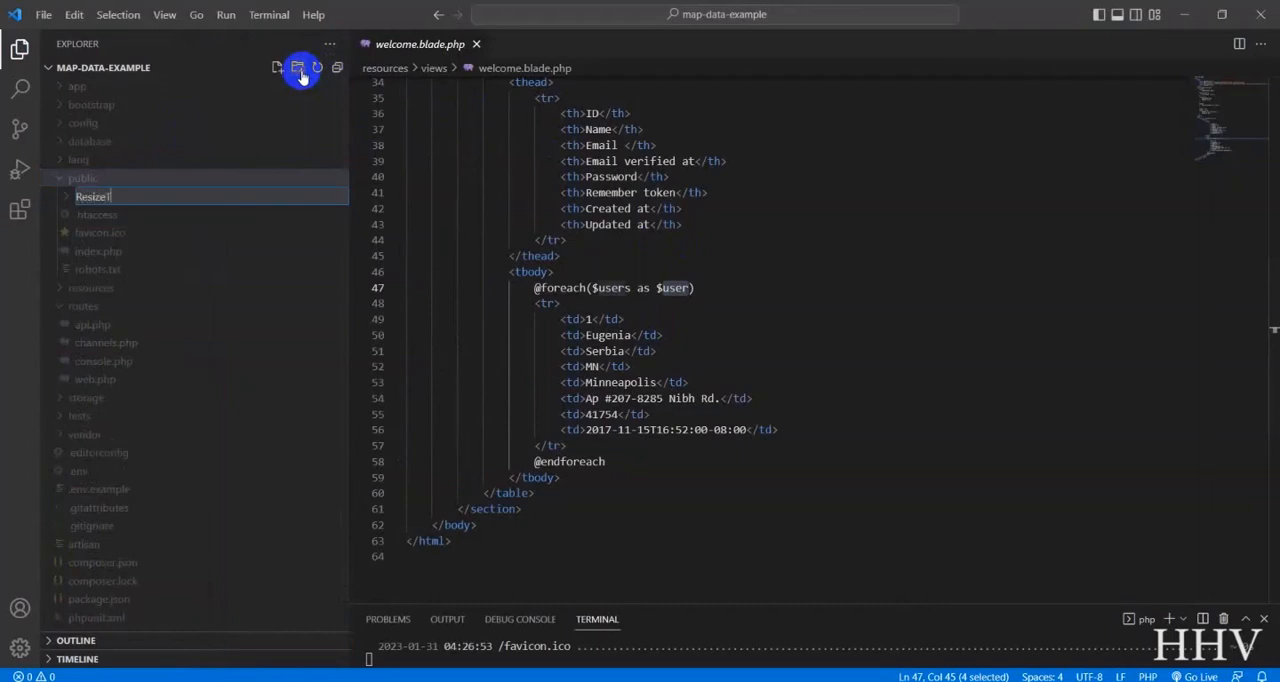
type("Table")
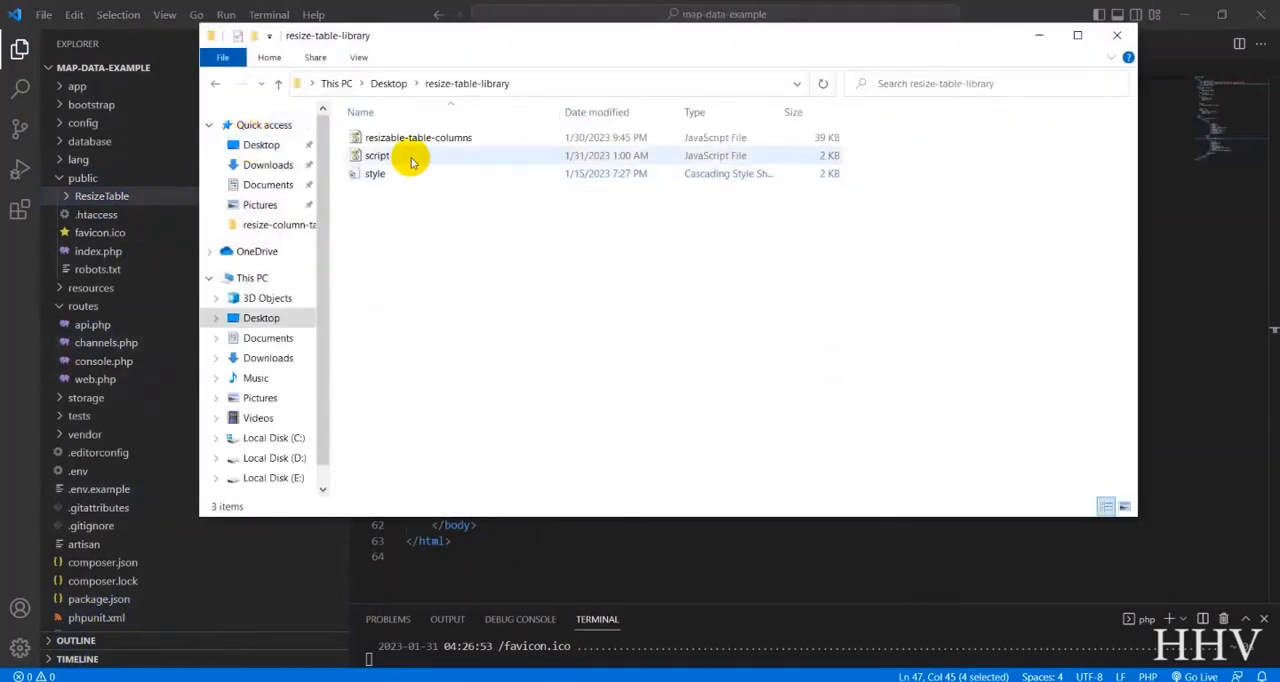
Reveal the ResizeTable folder in File Explorer and place the three library files inside it.
left_click(376, 172)
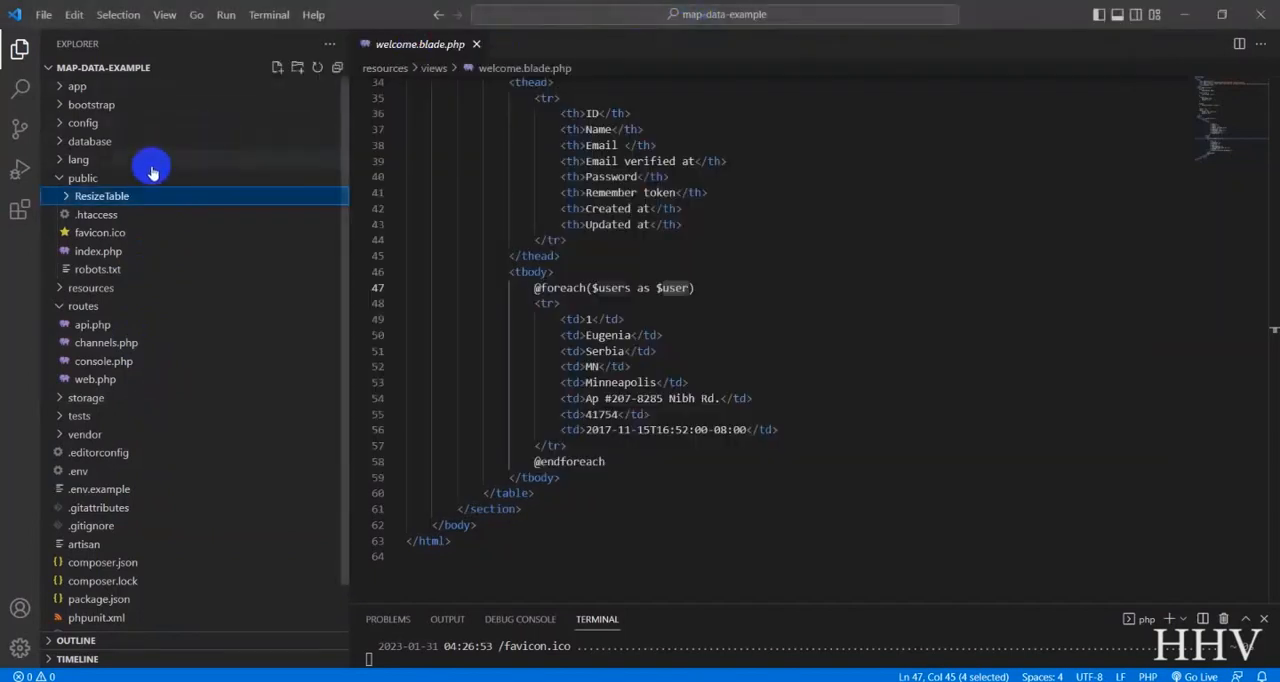
right_click(100, 196)
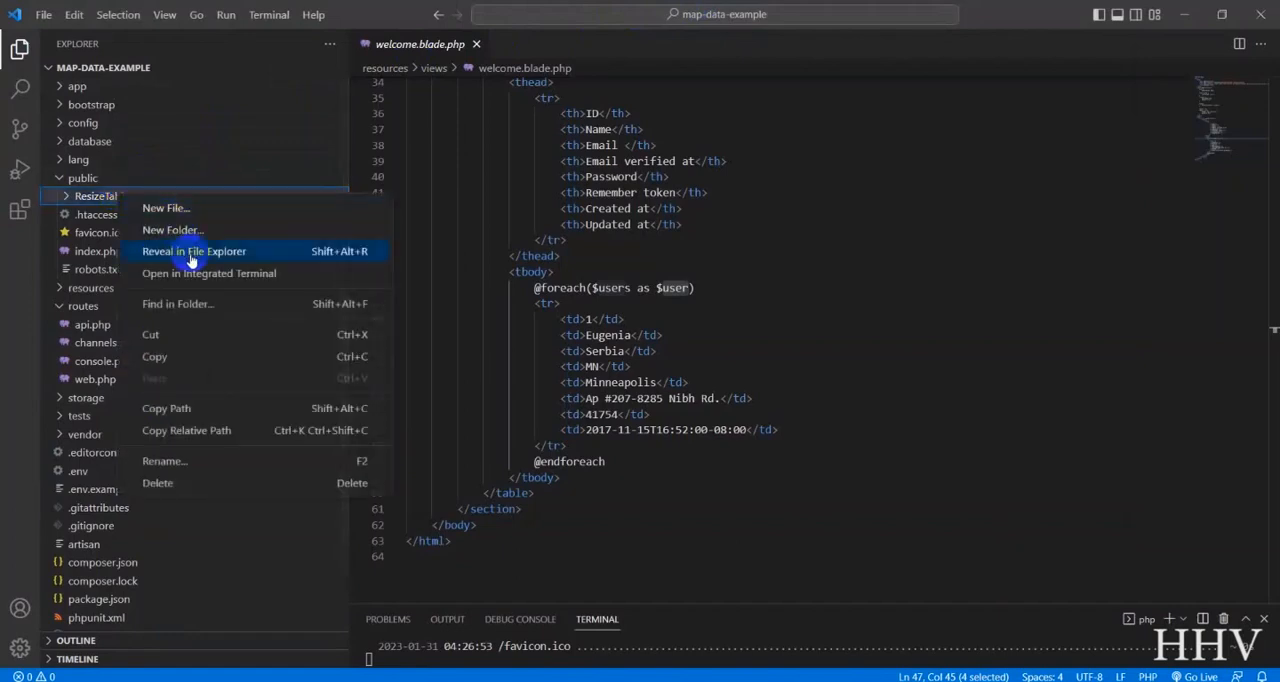
left_click(192, 252)
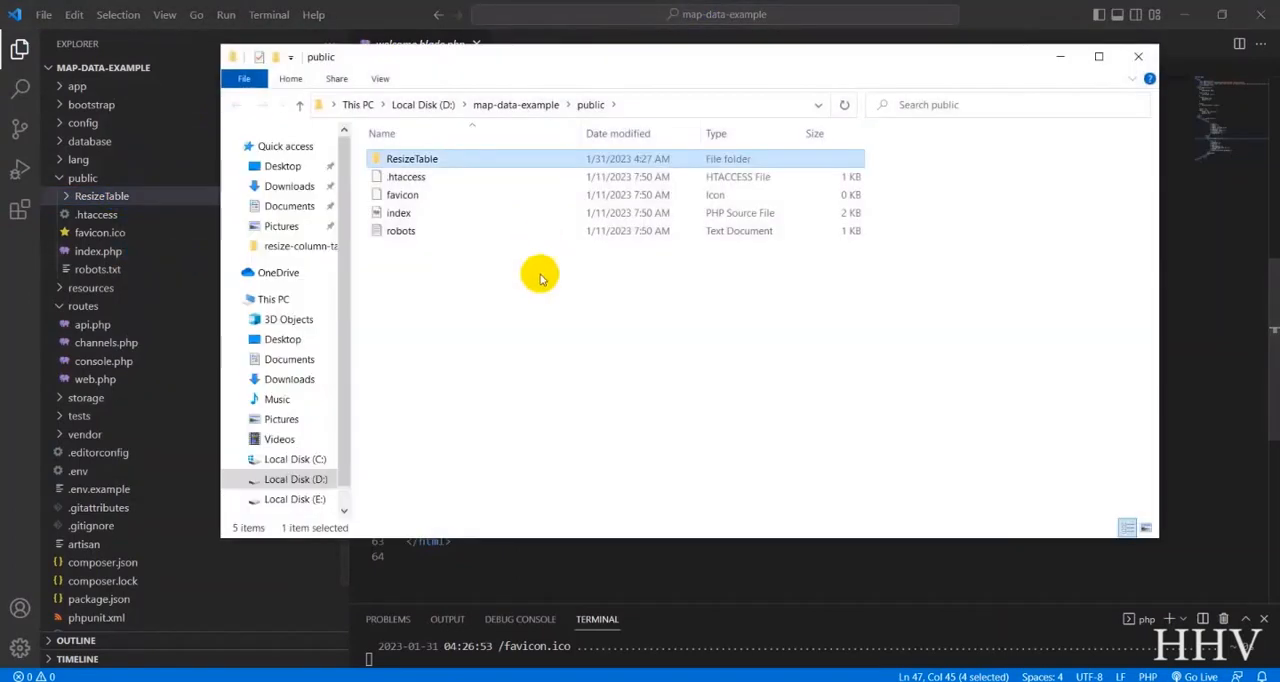
double_click(412, 158)
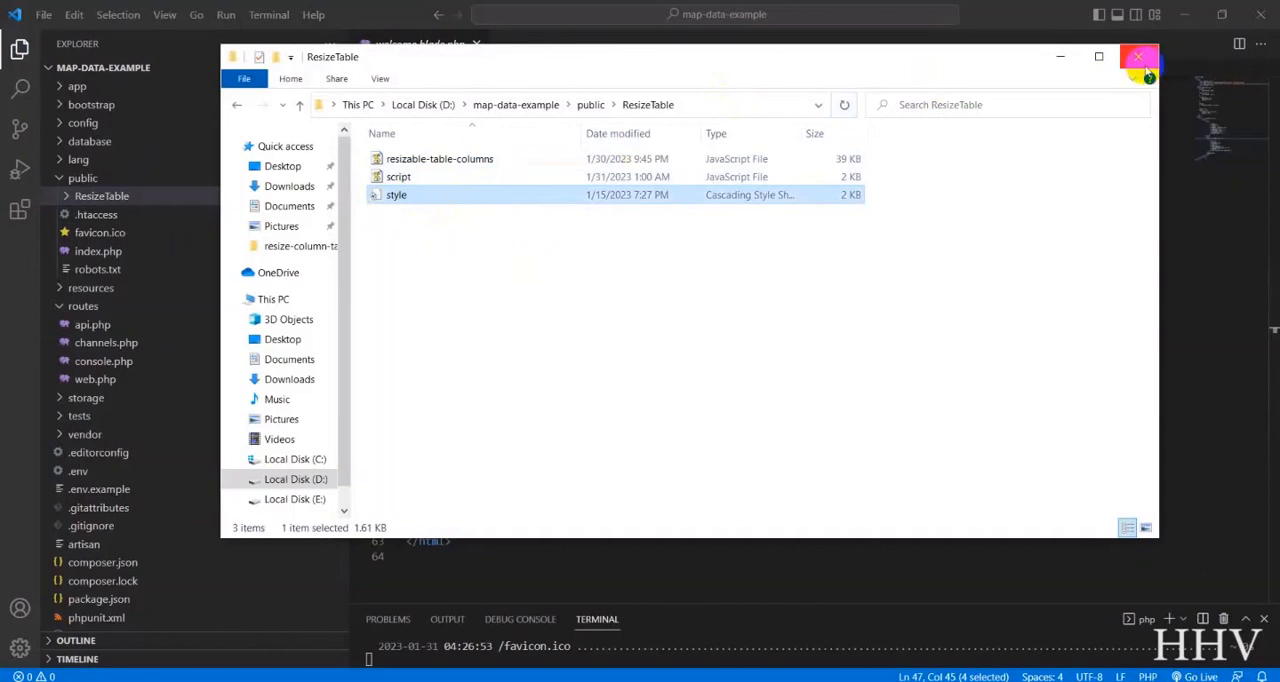
left_click(1138, 56)
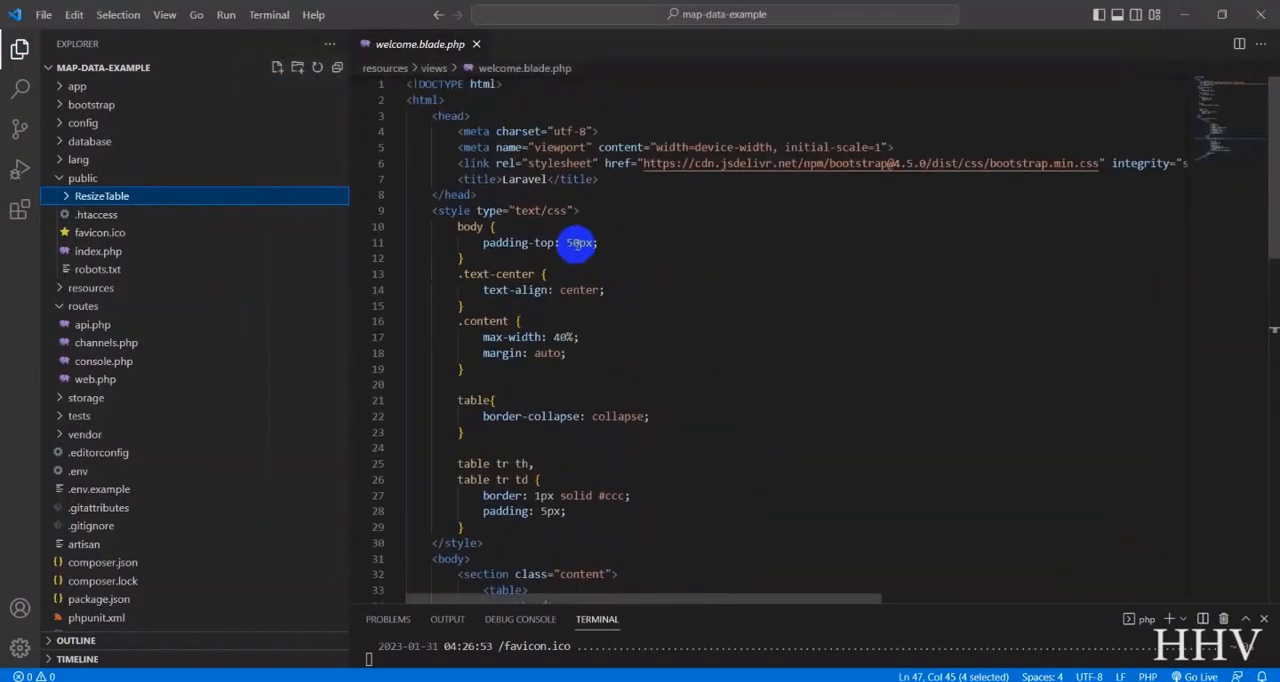
mouse_move(706, 244)
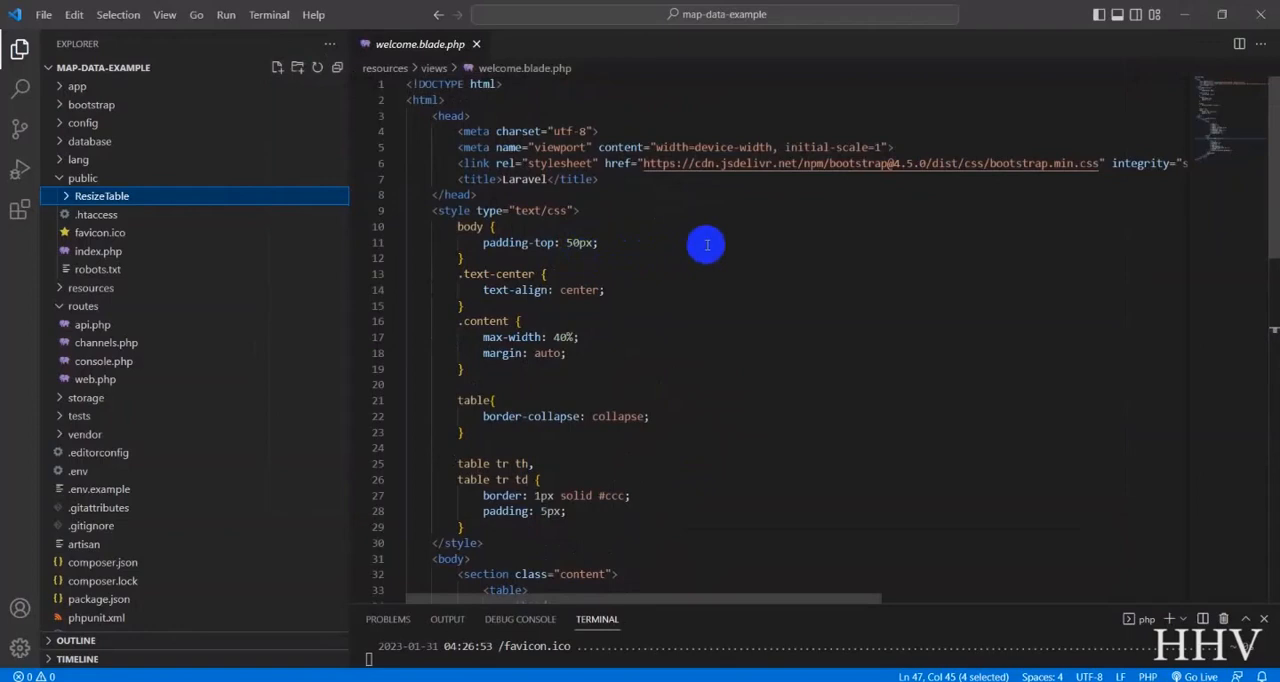
Add <link rel="stylesheet" href="{{asset('ResizeTable/style.css')}}"> below the Bootstrap link in the head.
key("Enter")
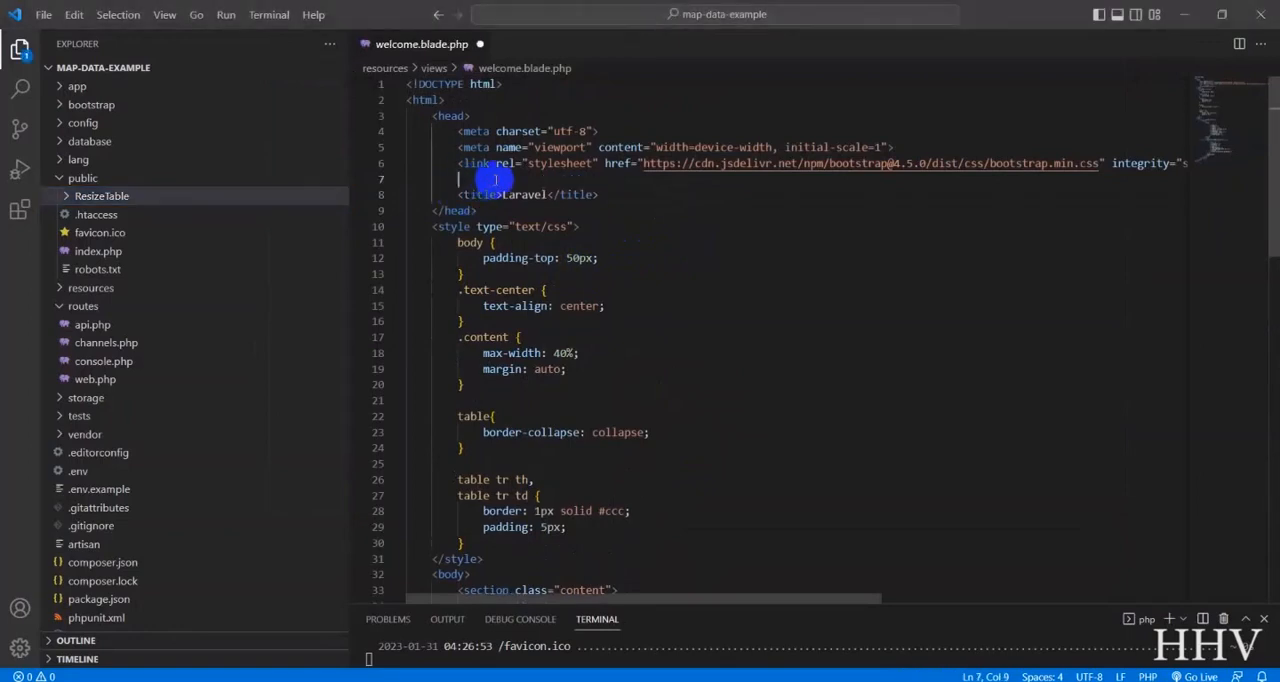
type("link>")
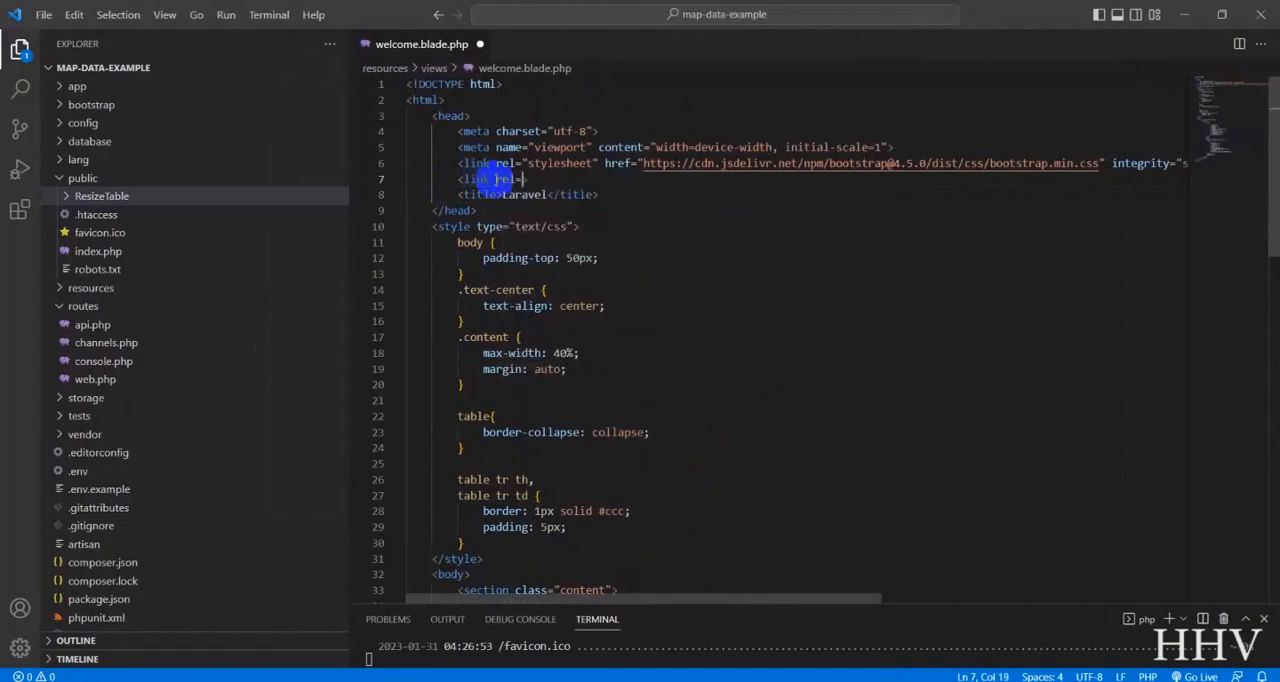
type("stylesheet")
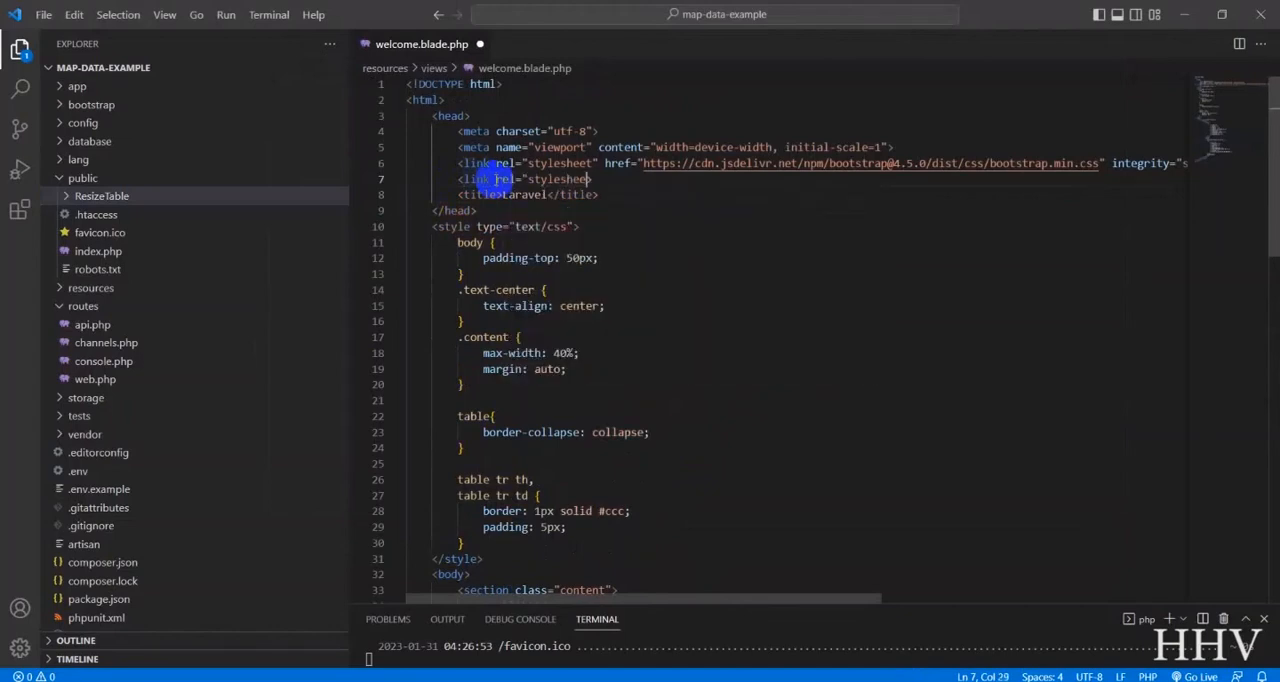
type("href=\"{\">")
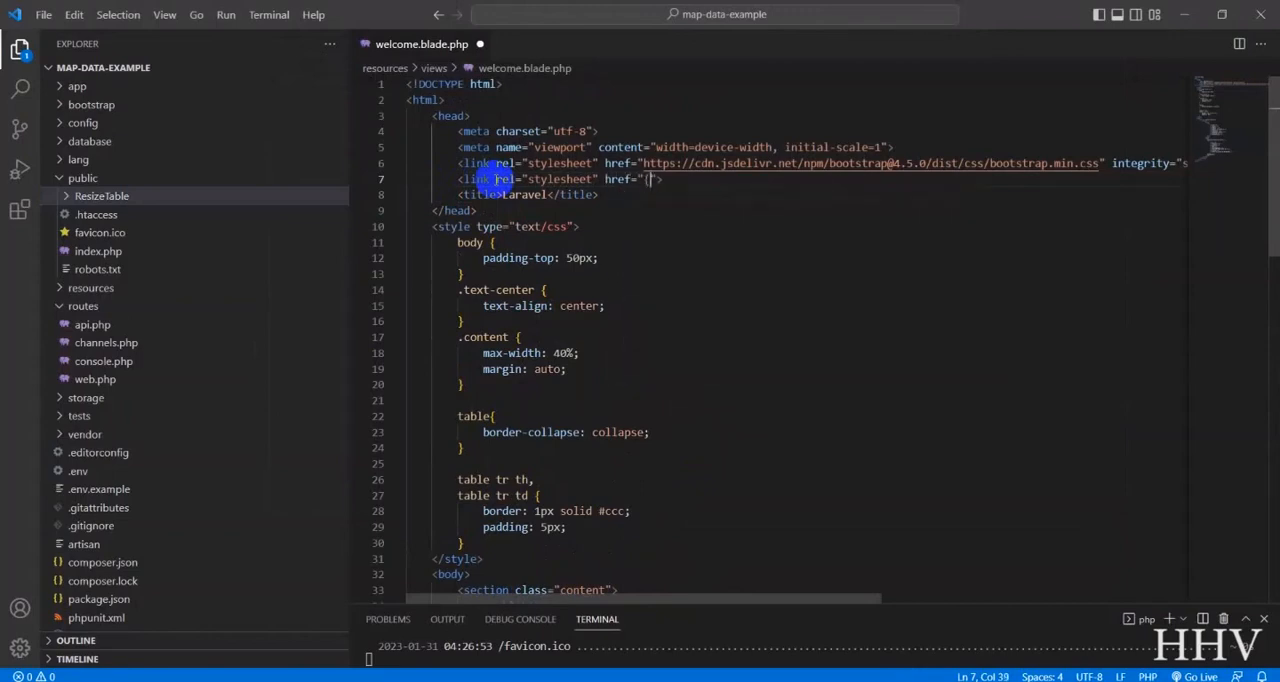
type("{asset}}")
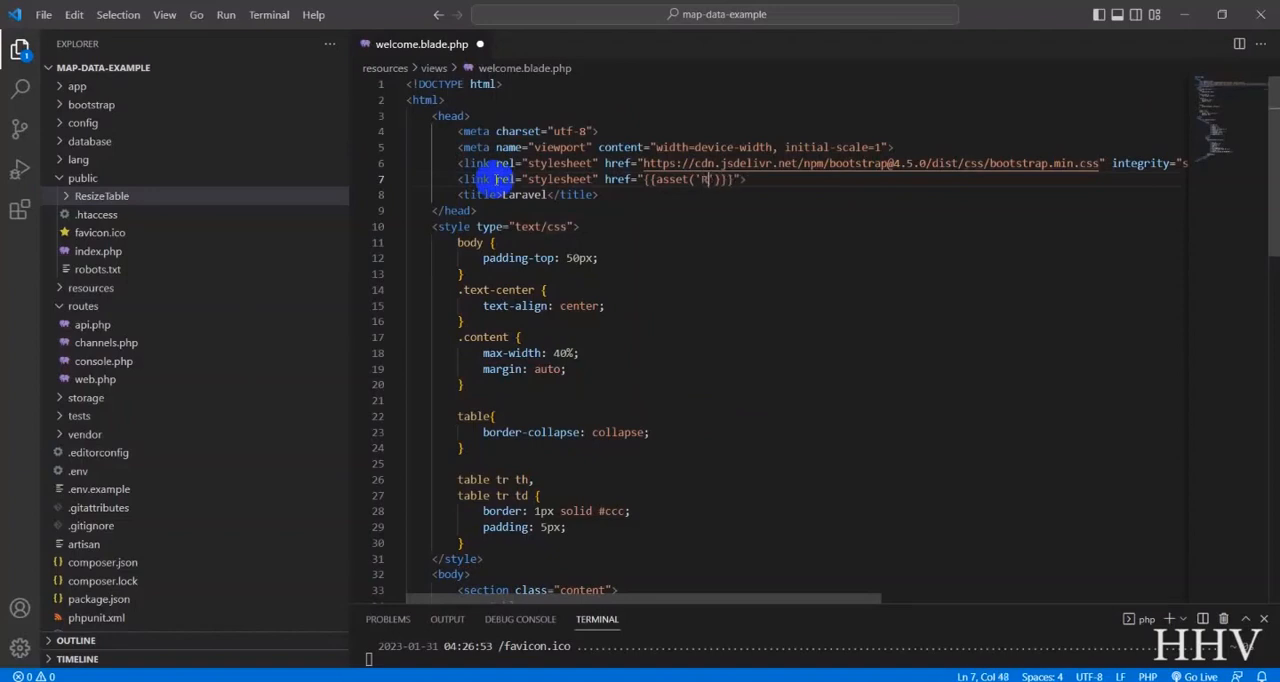
type("esizeTable")
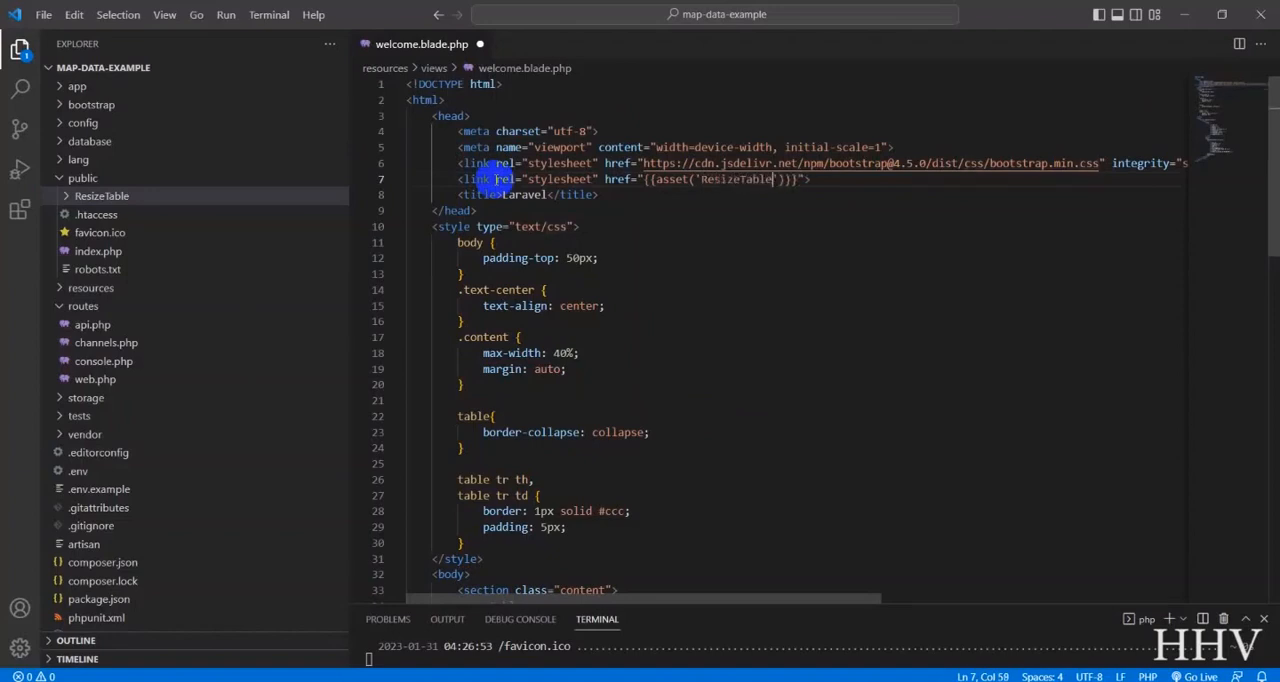
type("/style.css")
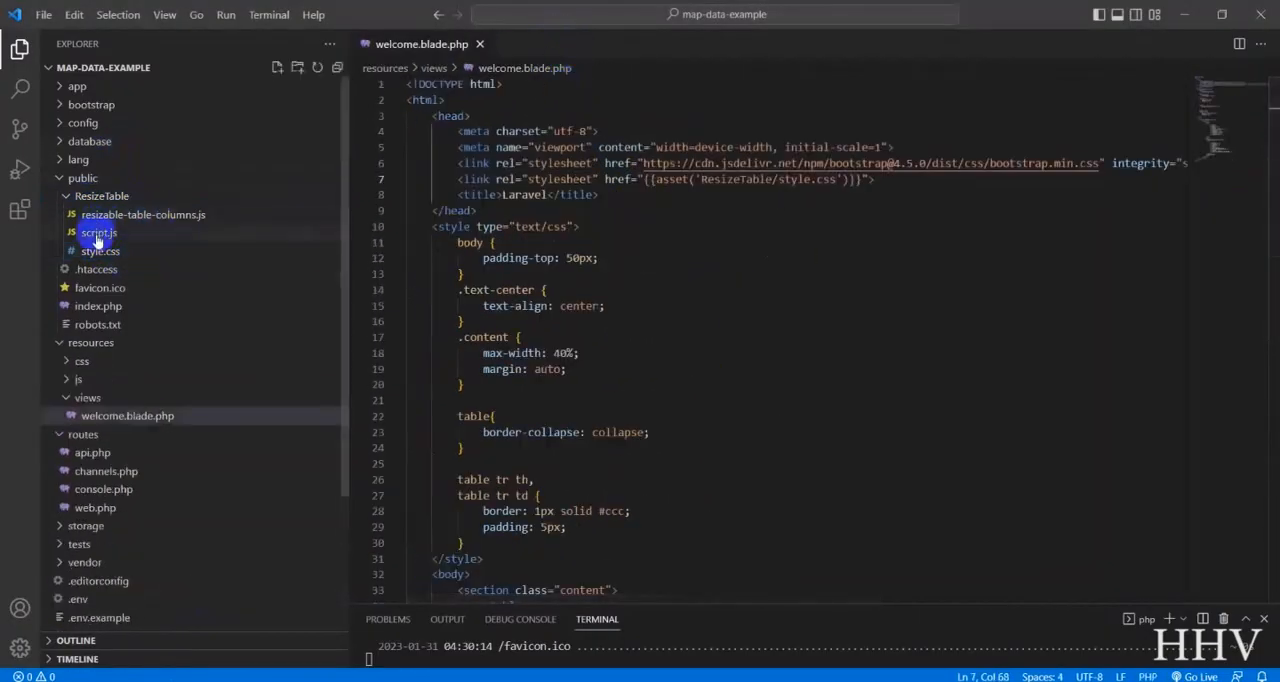
Add script tags loading asset('ResizeTable/resizable-table-columns.js') and script.js before </html>.
scroll("down", 3)
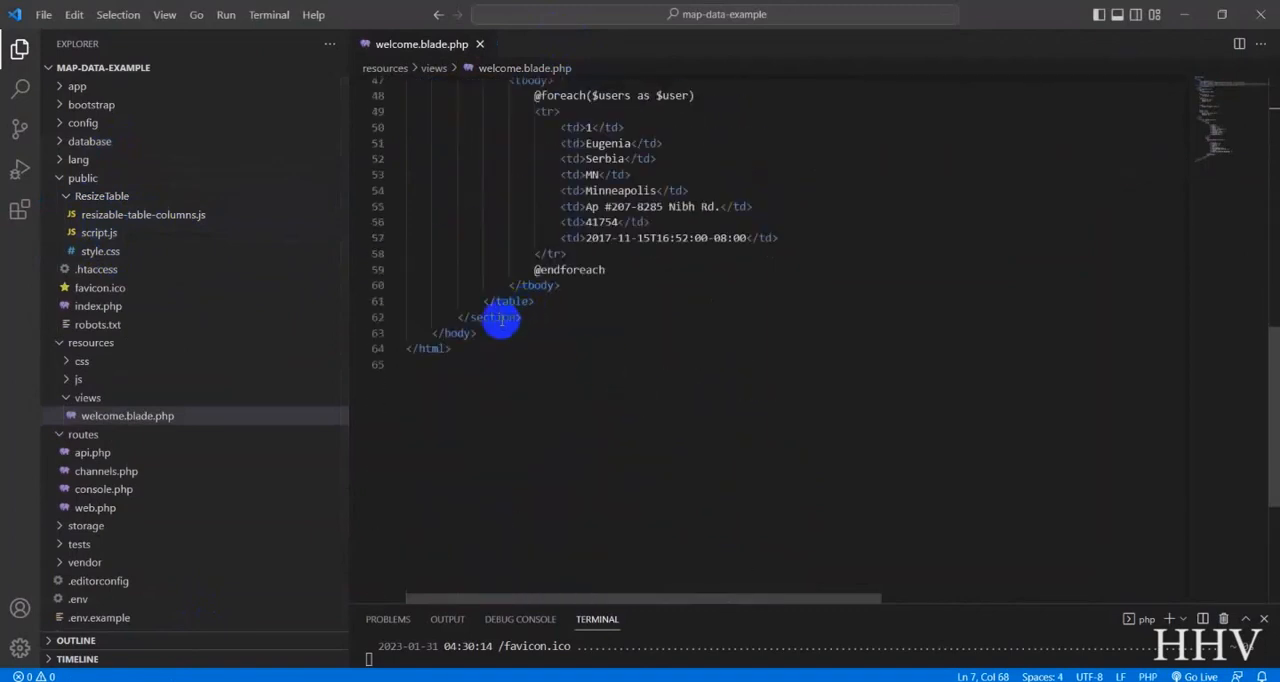
type("<script")
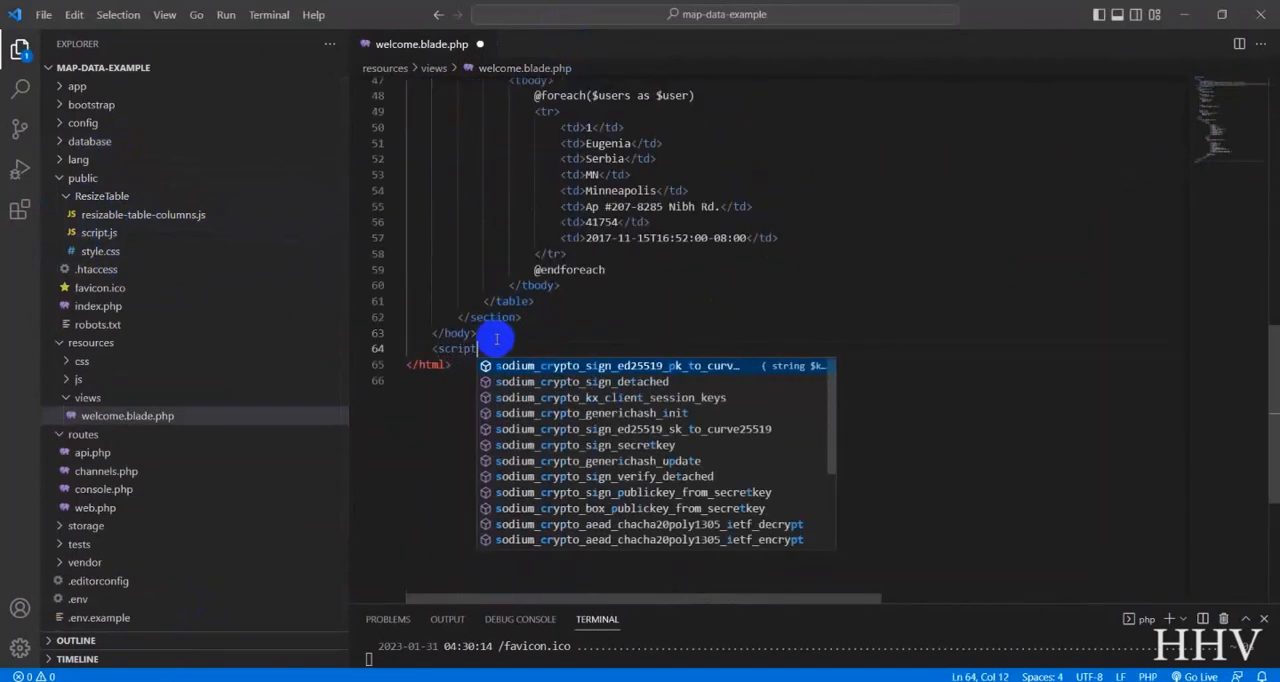
key("Escape")
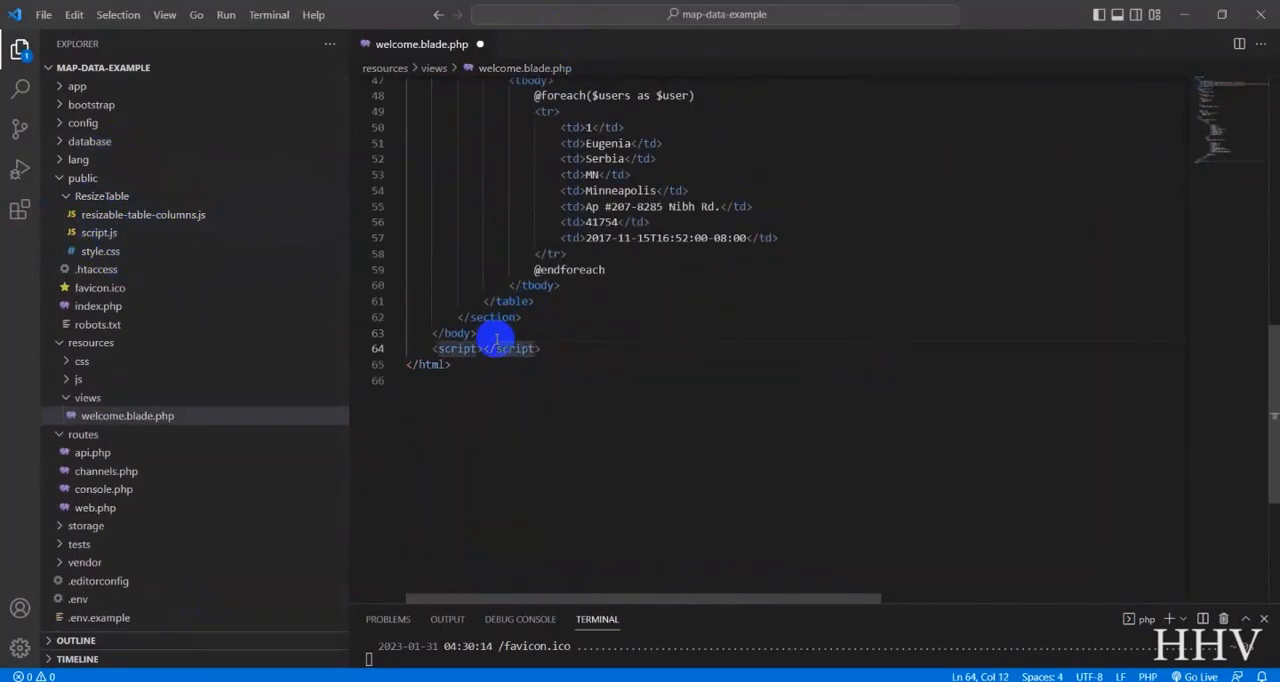
type("src=\"{{}}\"")
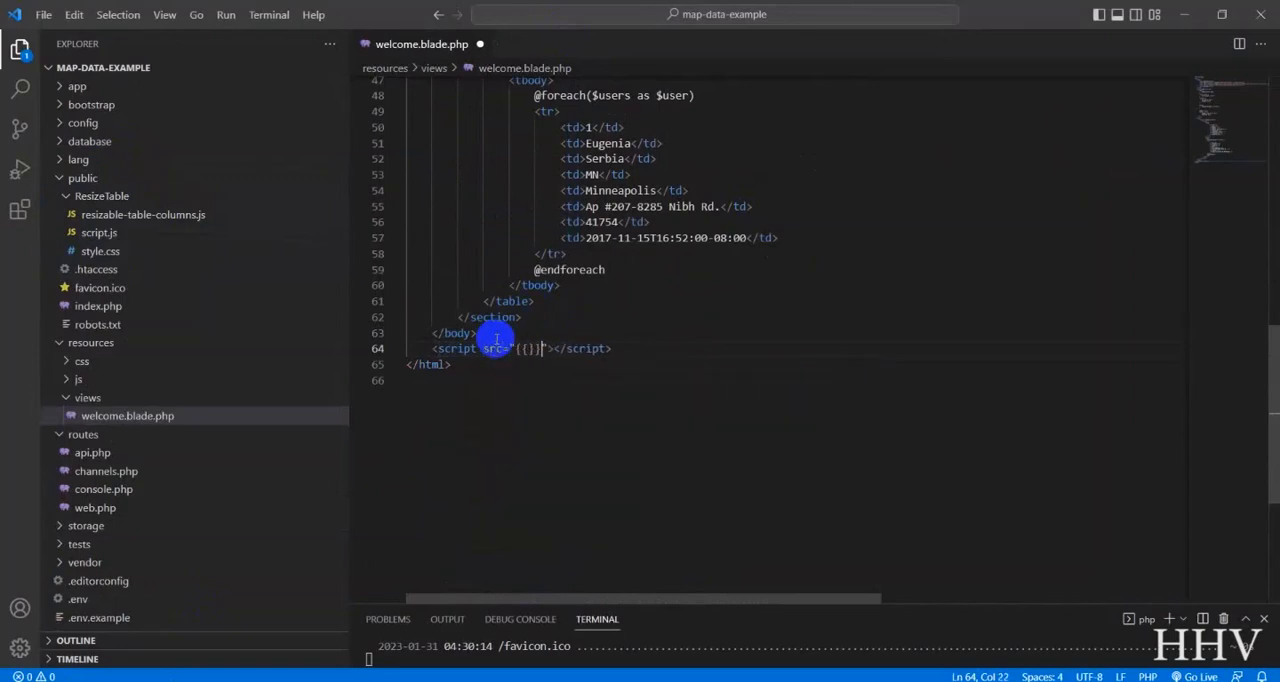
type("asset()")
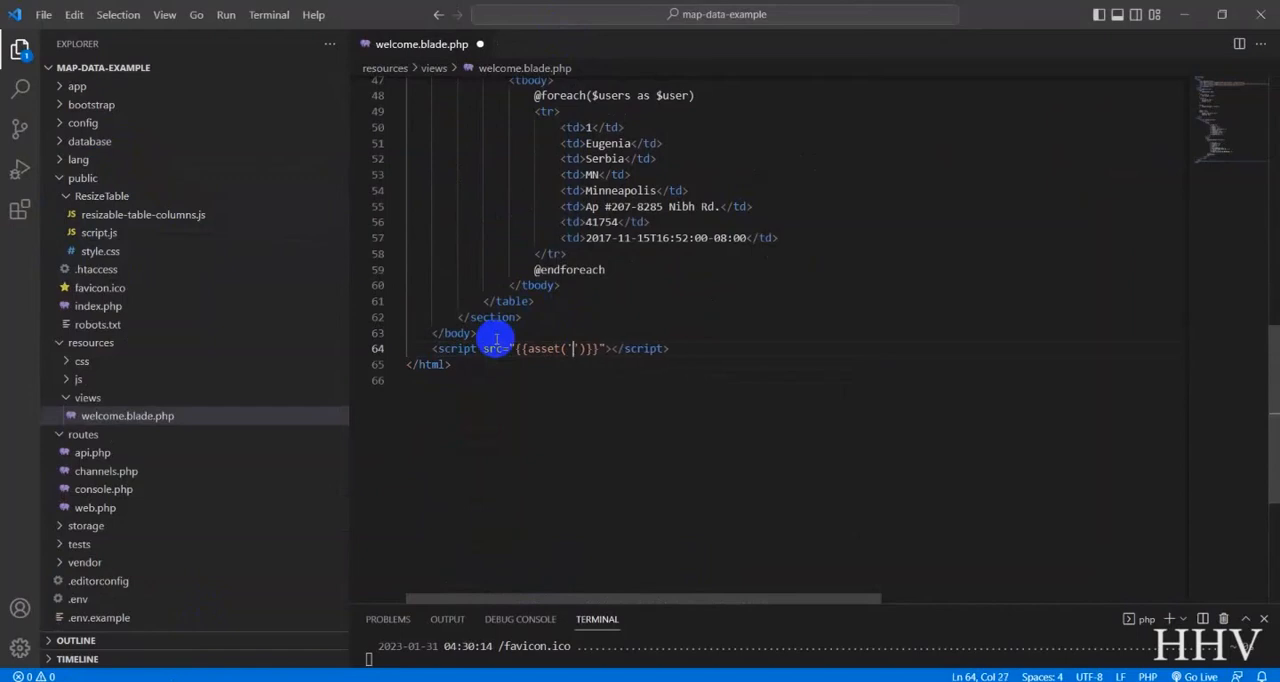
type("ResizeTable/")
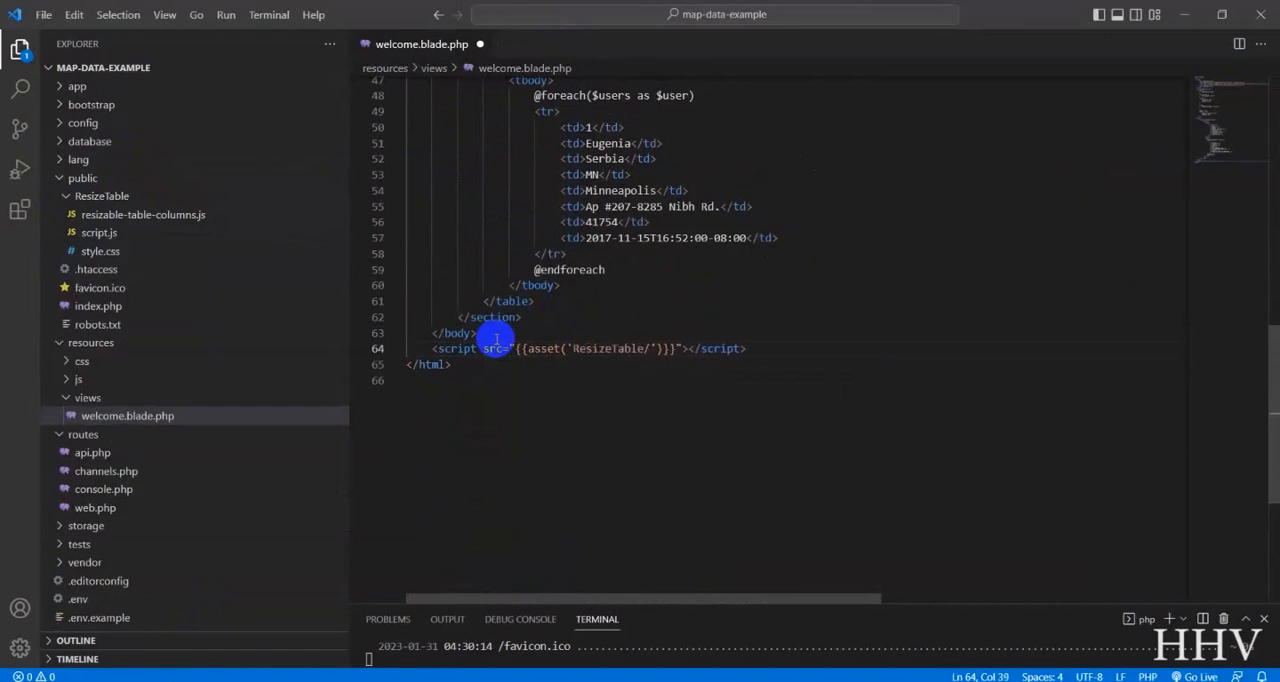
left_click(144, 214)
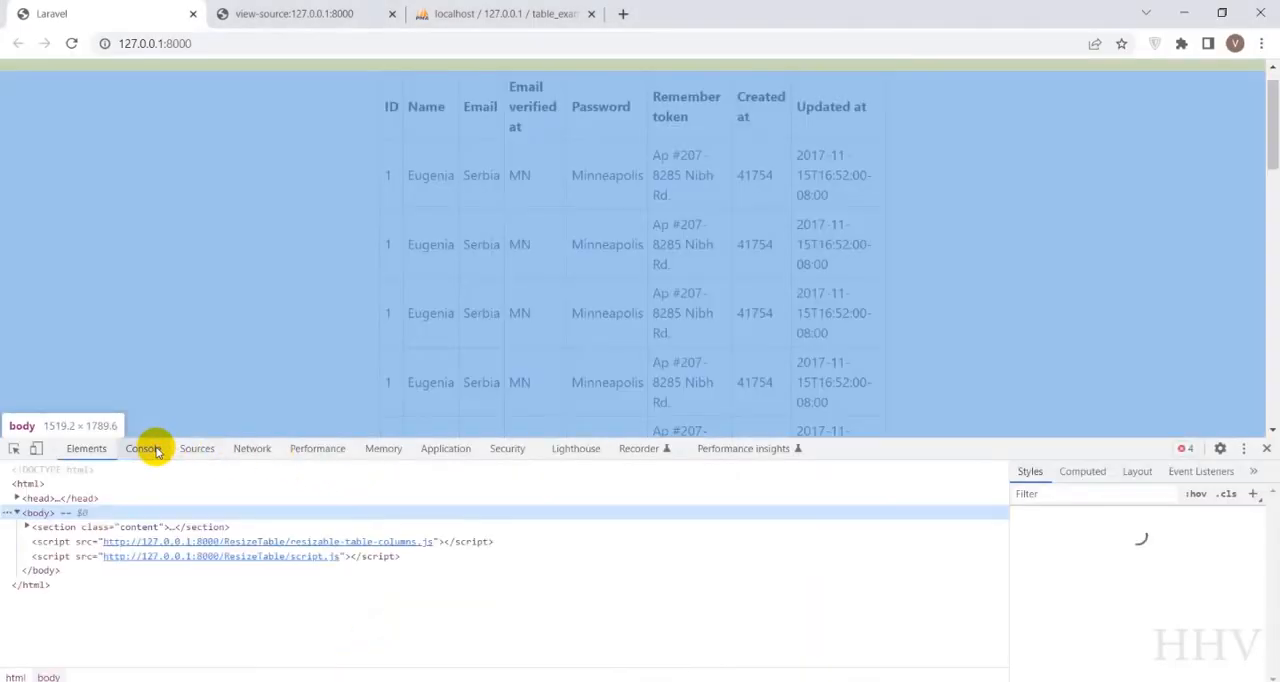
Check the console, then get the jQuery 3.6.3 script tag from the jQuery CDN page.
left_click(144, 448)
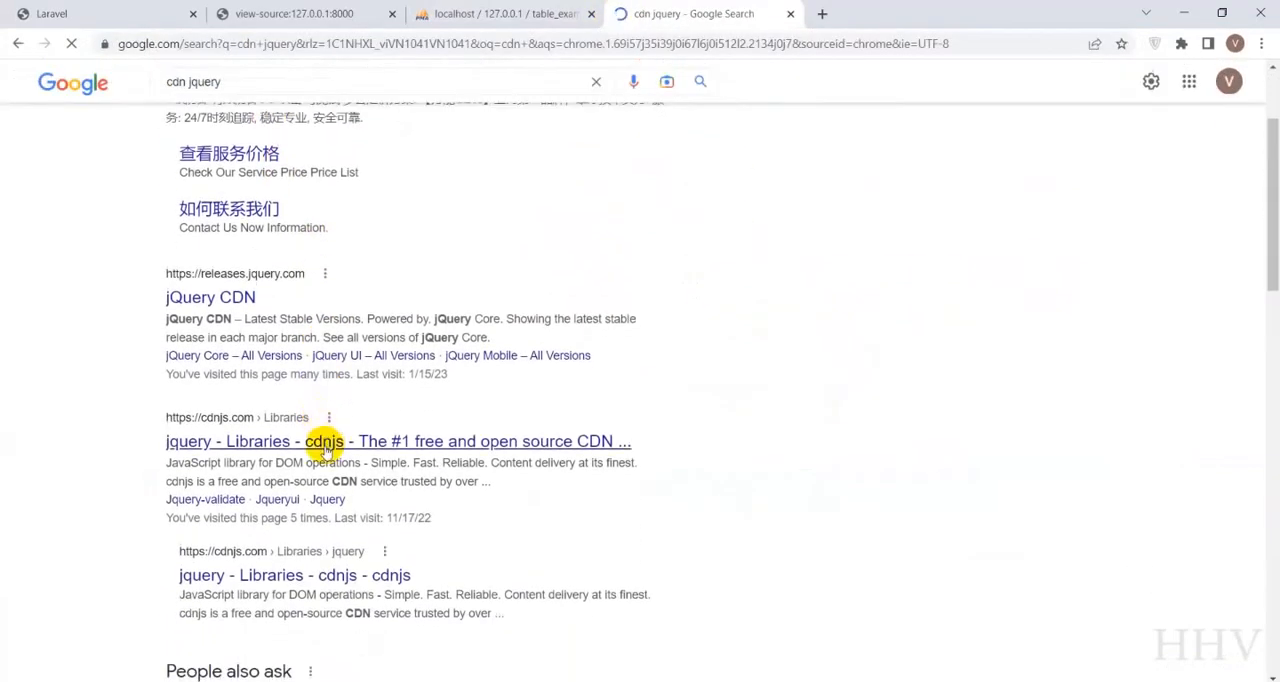
left_click(210, 296)
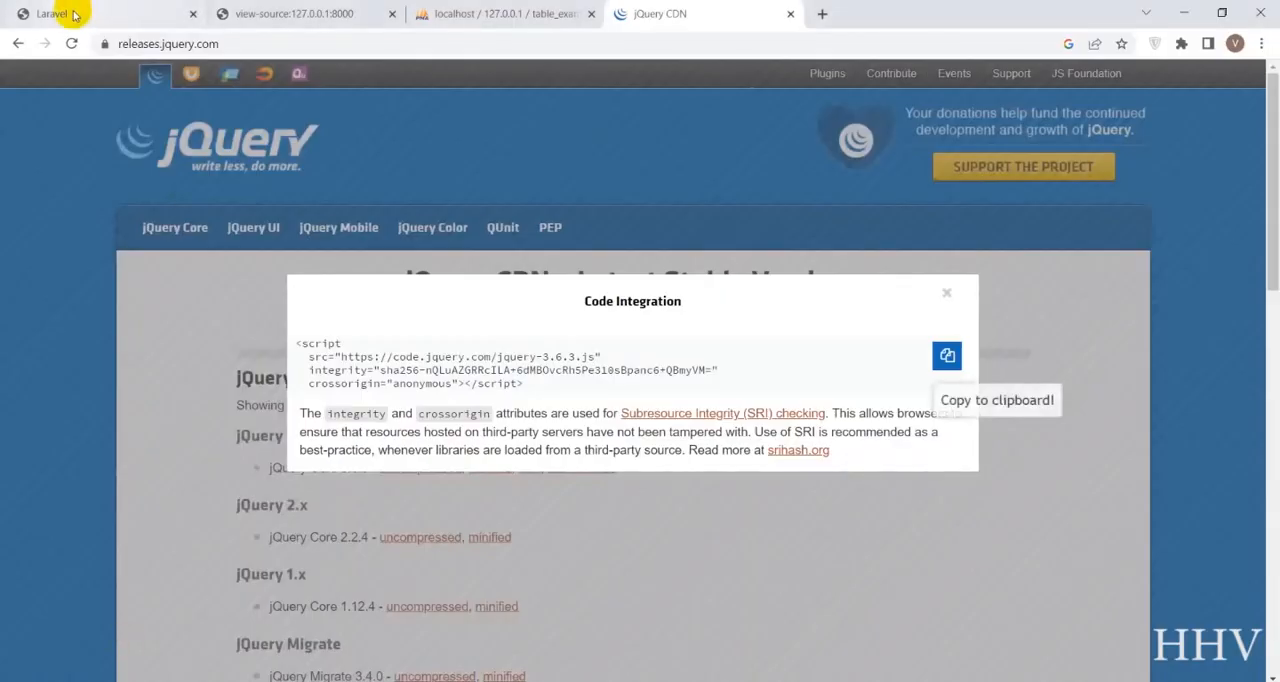
Reload the Laravel users page so the table renders compact resizable columns and logs the table NodeList.
left_click(50, 12)
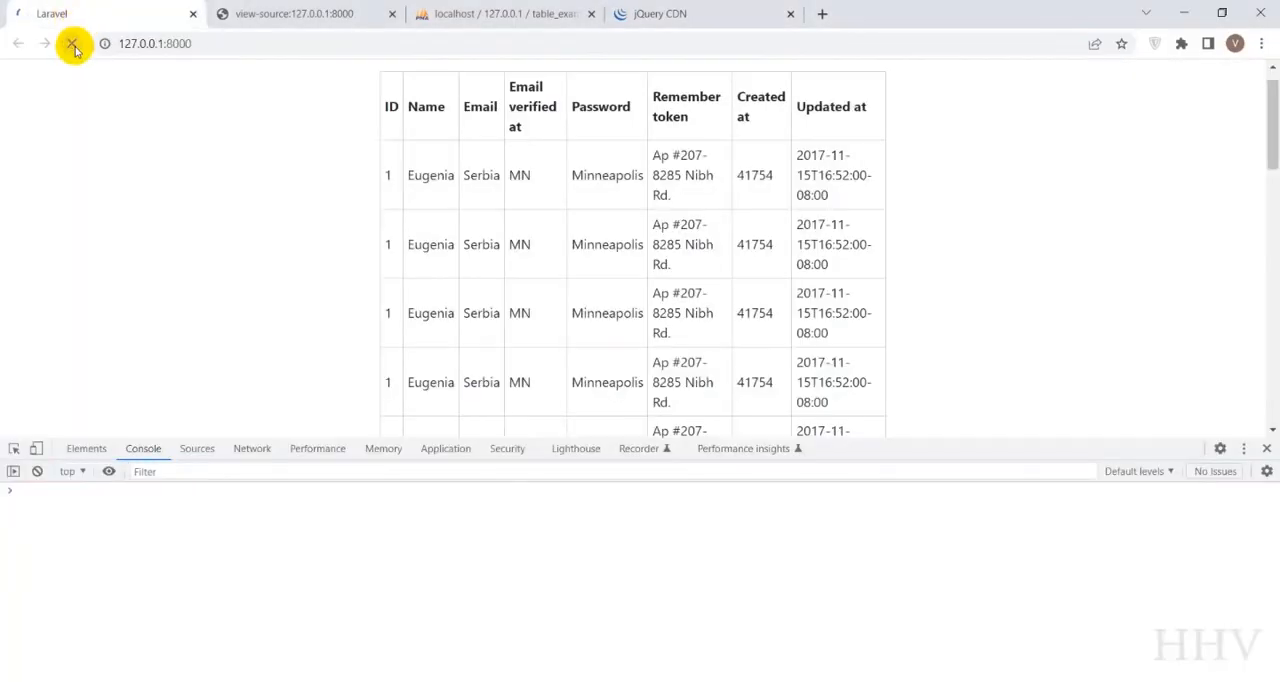
left_click(72, 44)
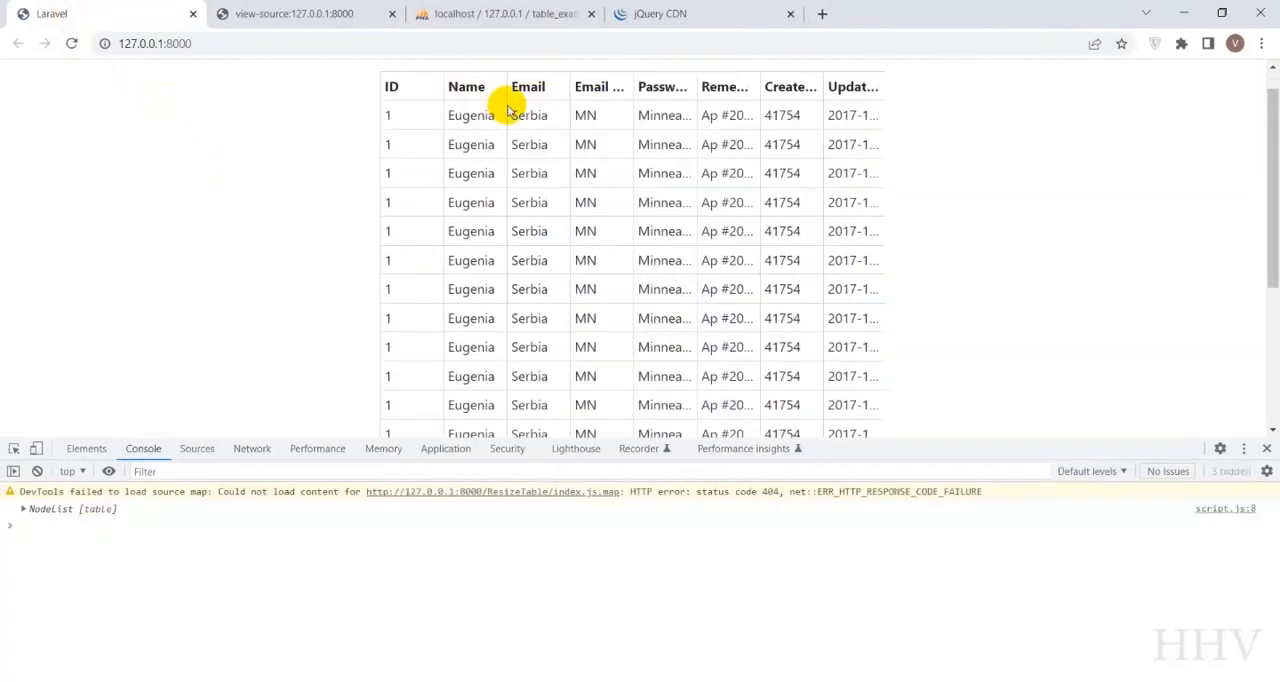
mouse_move(604, 114)
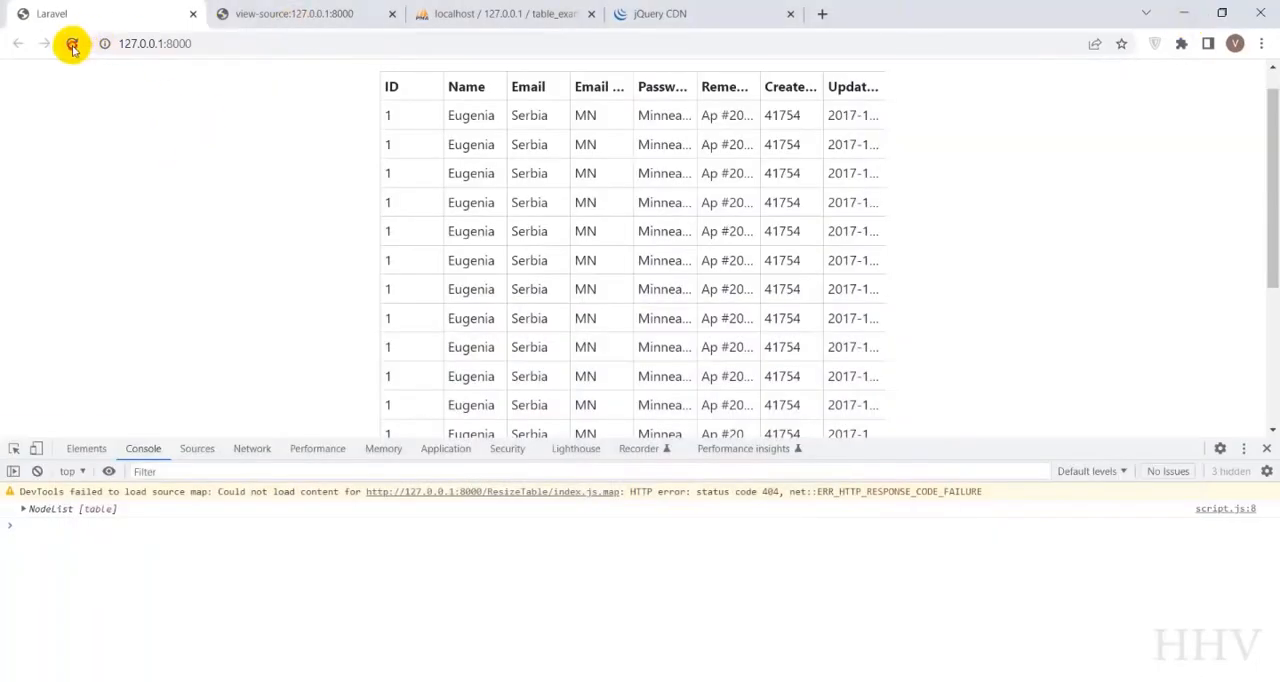
left_click(72, 44)
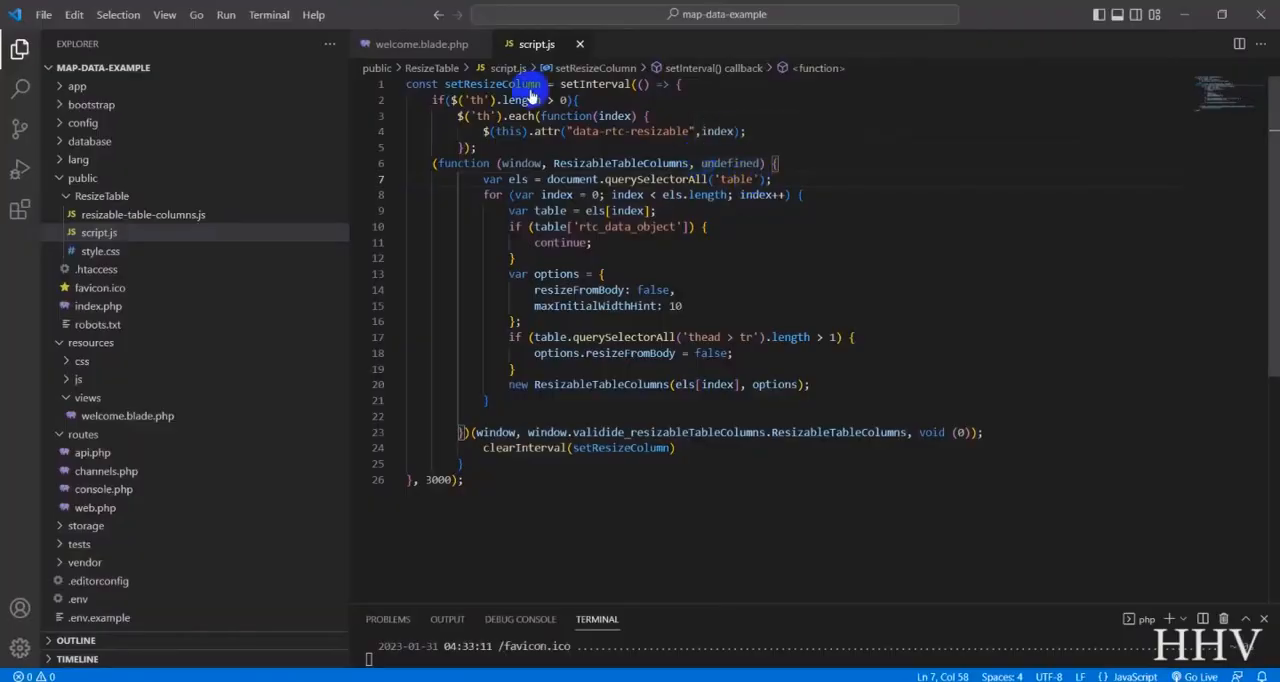
In welcome.blade.php, add the jQuery CDN script in the head and comment a line with //.
left_click(420, 44)
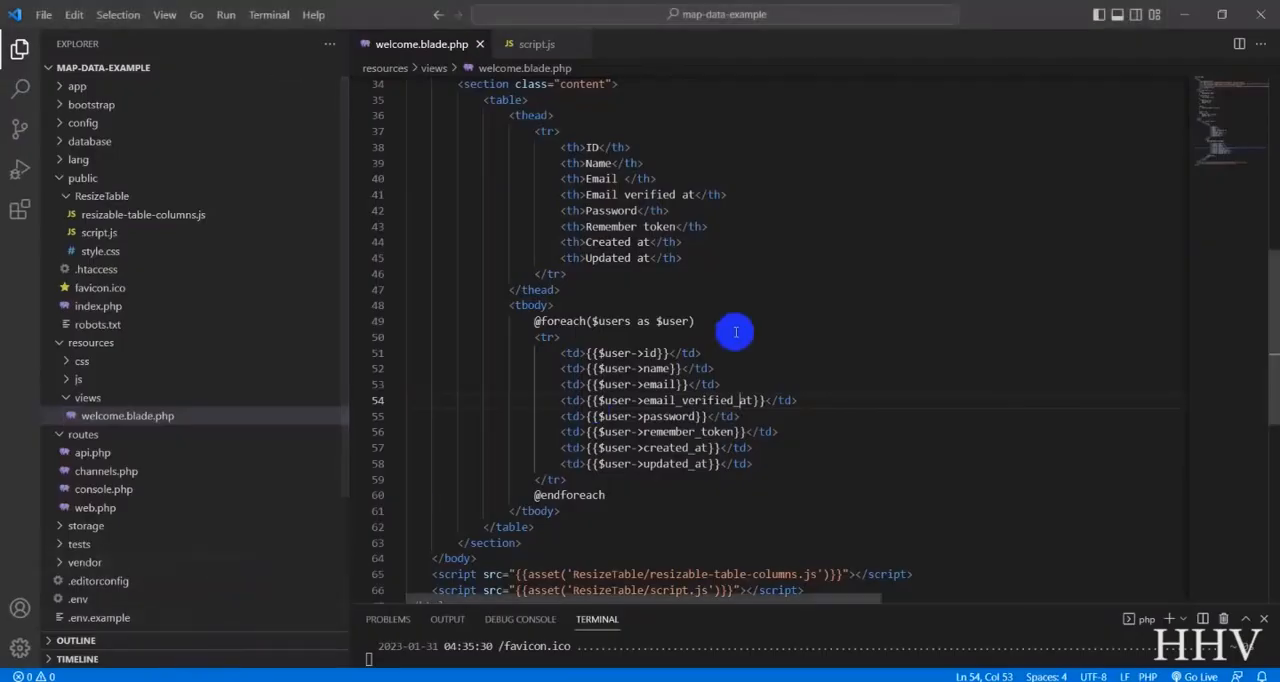
scroll("up", 3)
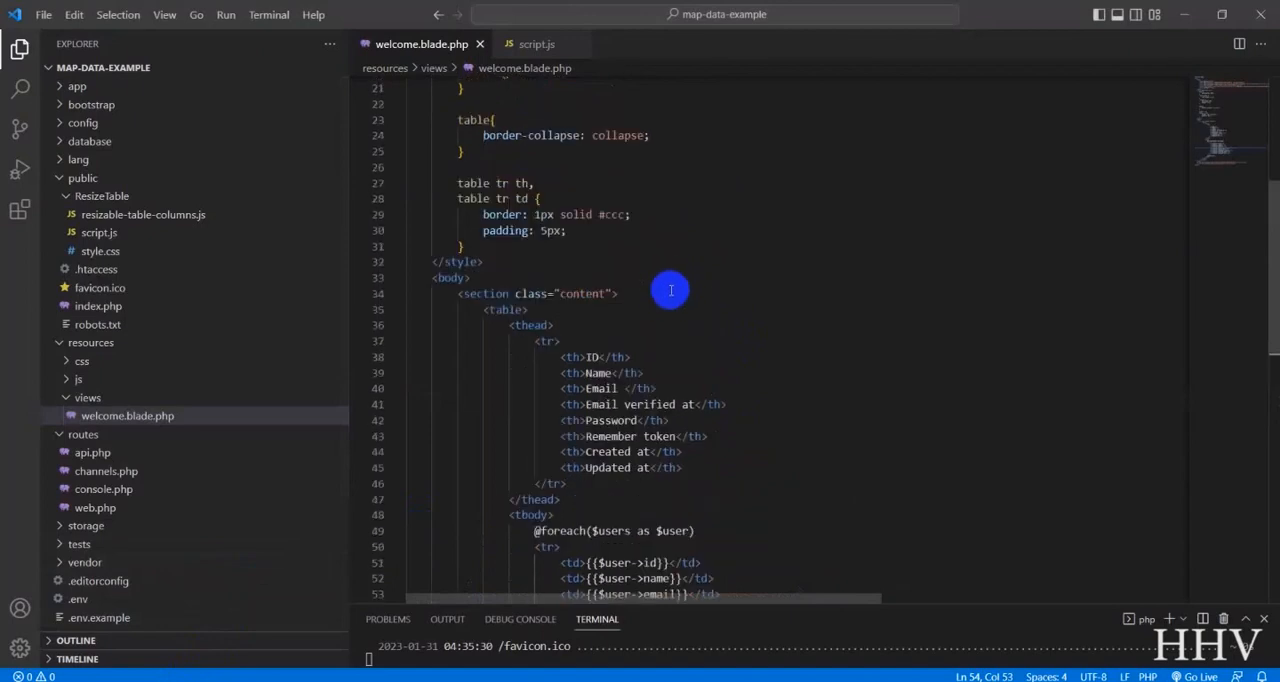
scroll("up", 3)
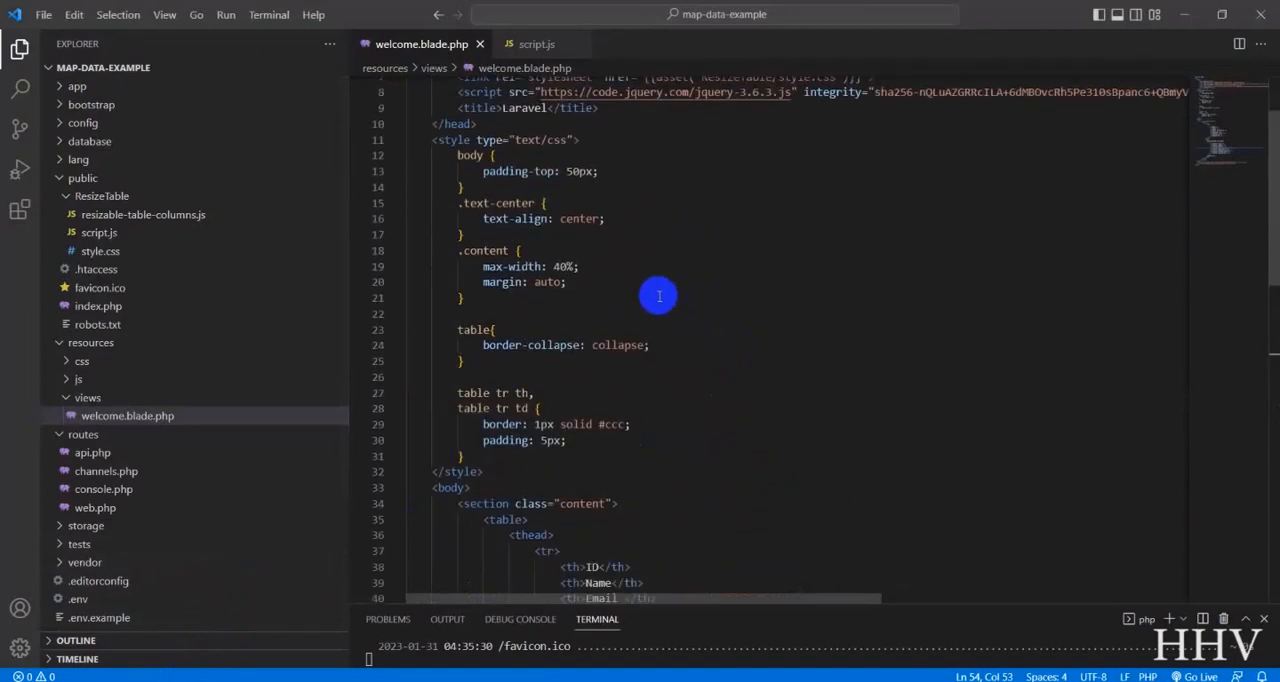
scroll("down", 3)
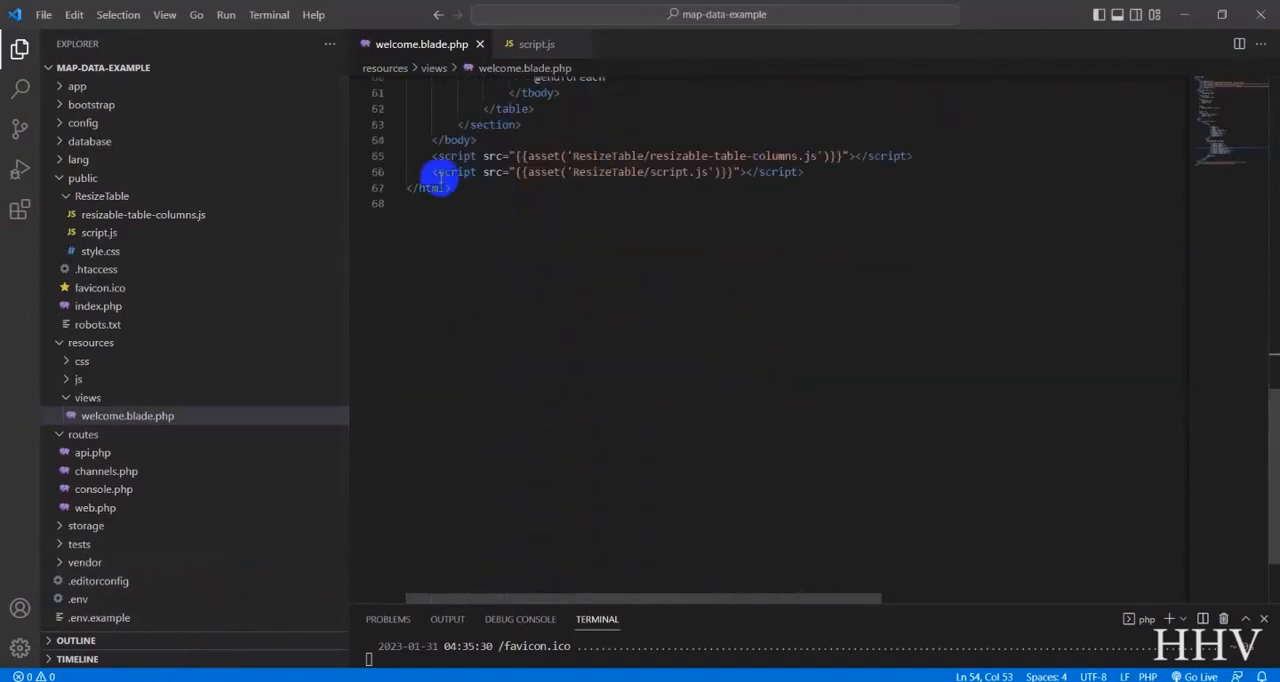
type("//")
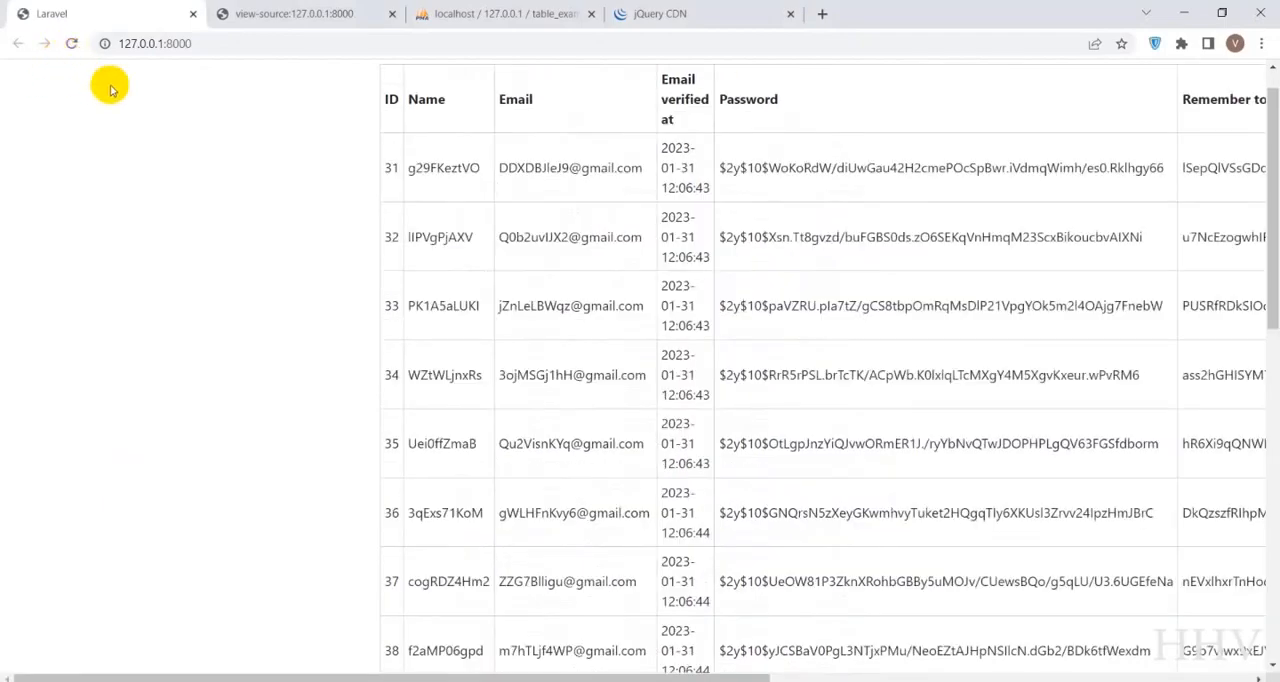
Scroll through the reloaded users table showing real records with hashed passwords.
scroll("down", 3)
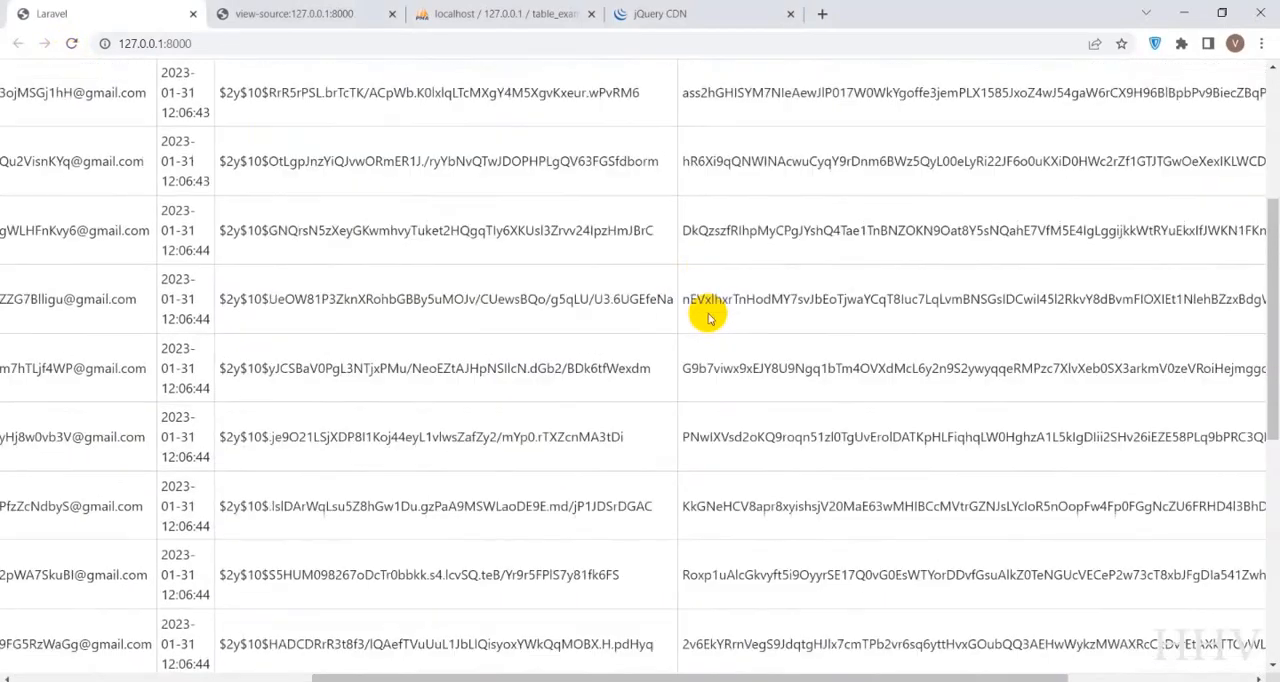
scroll("up", 3)
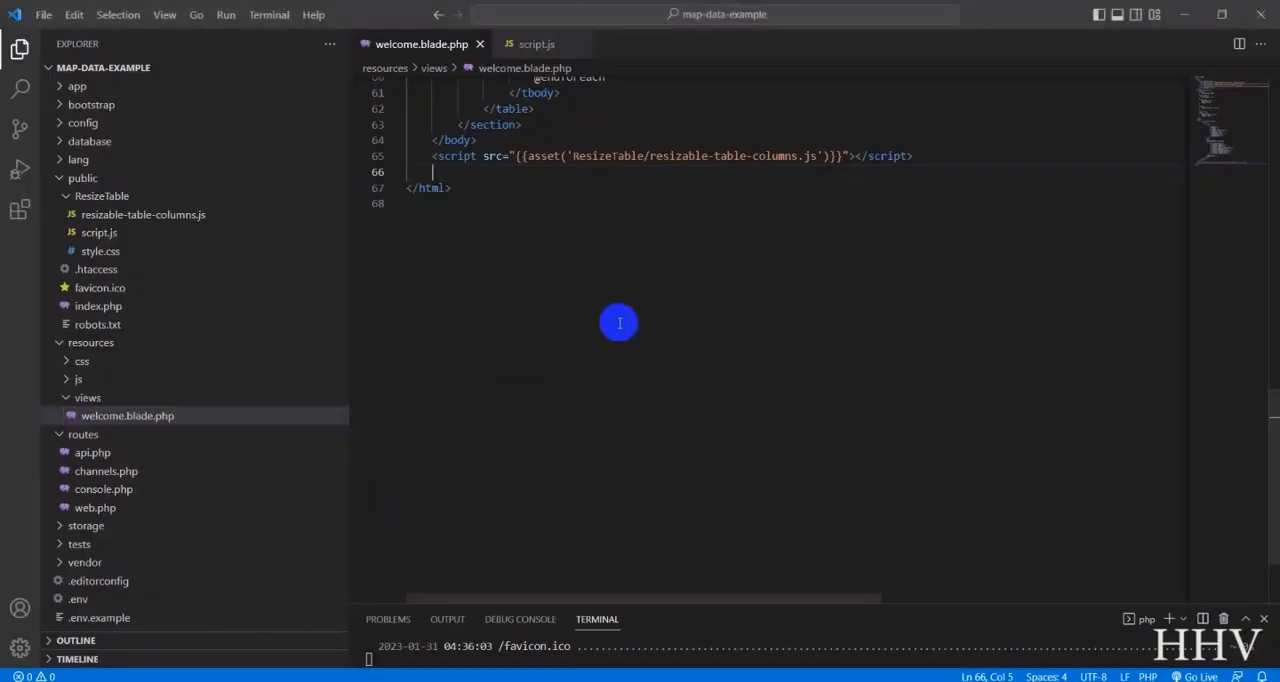
Change the .content rule's max-width from 40% to 80%.
scroll("up", 3)
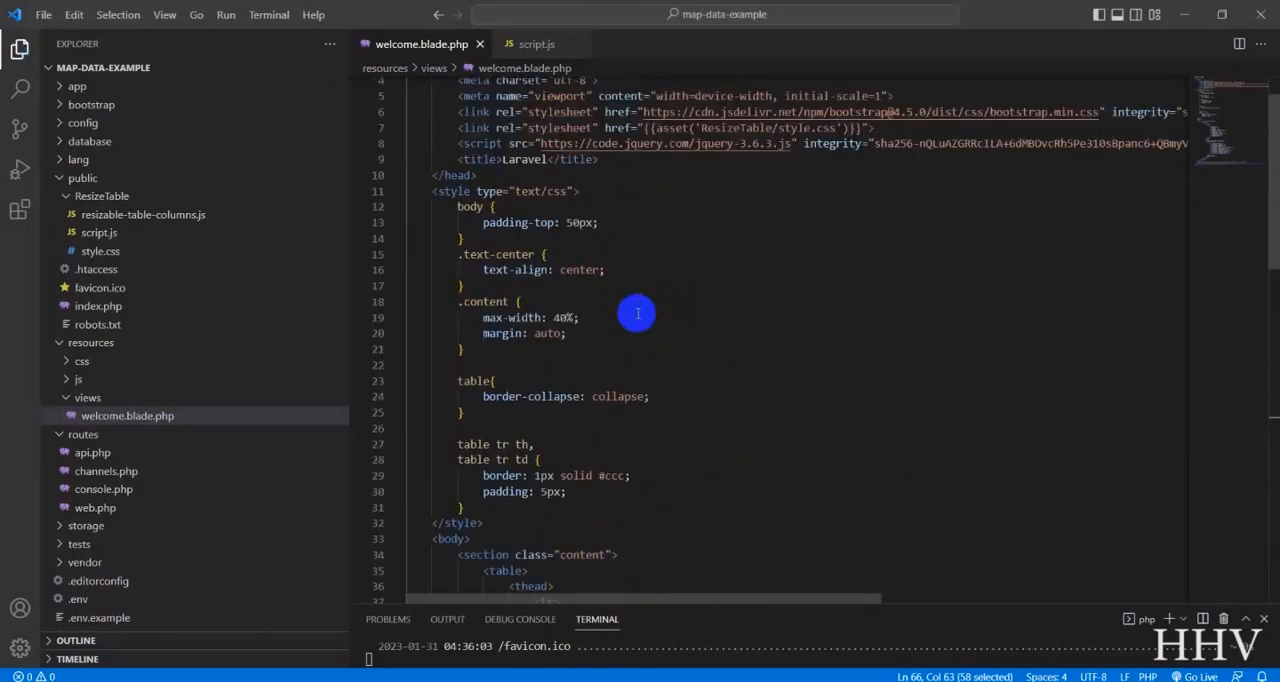
scroll("up", 3)
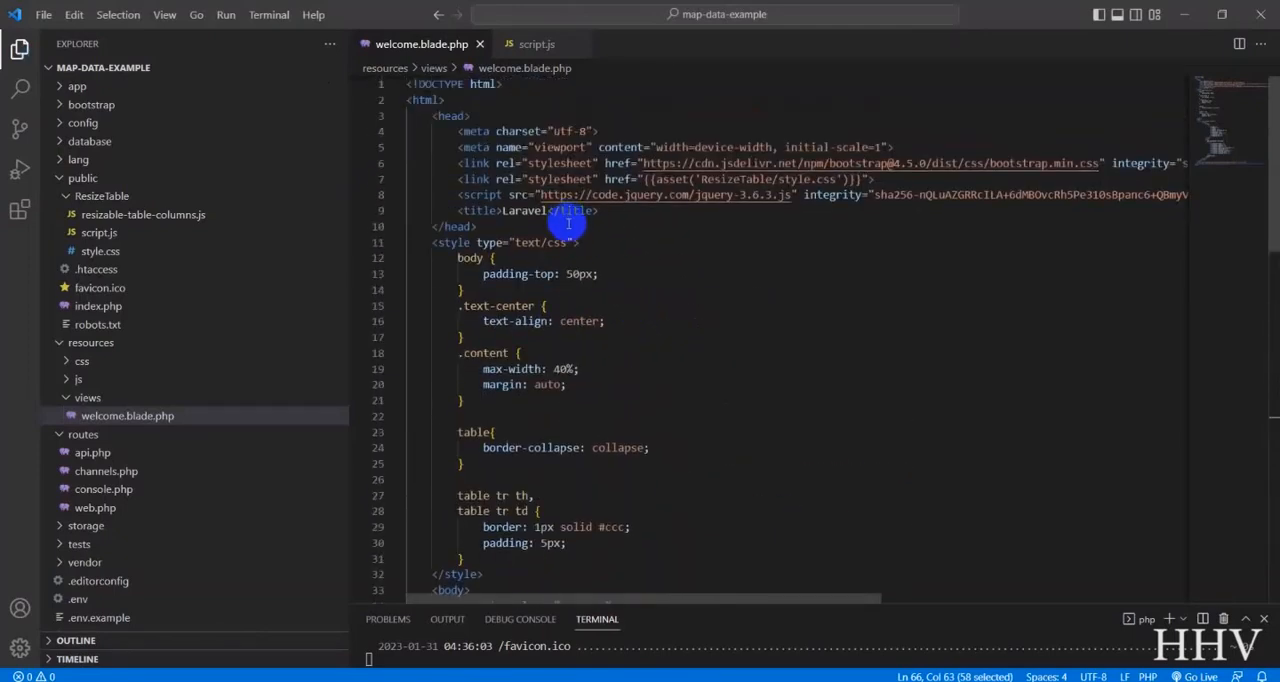
mouse_move(600, 240)
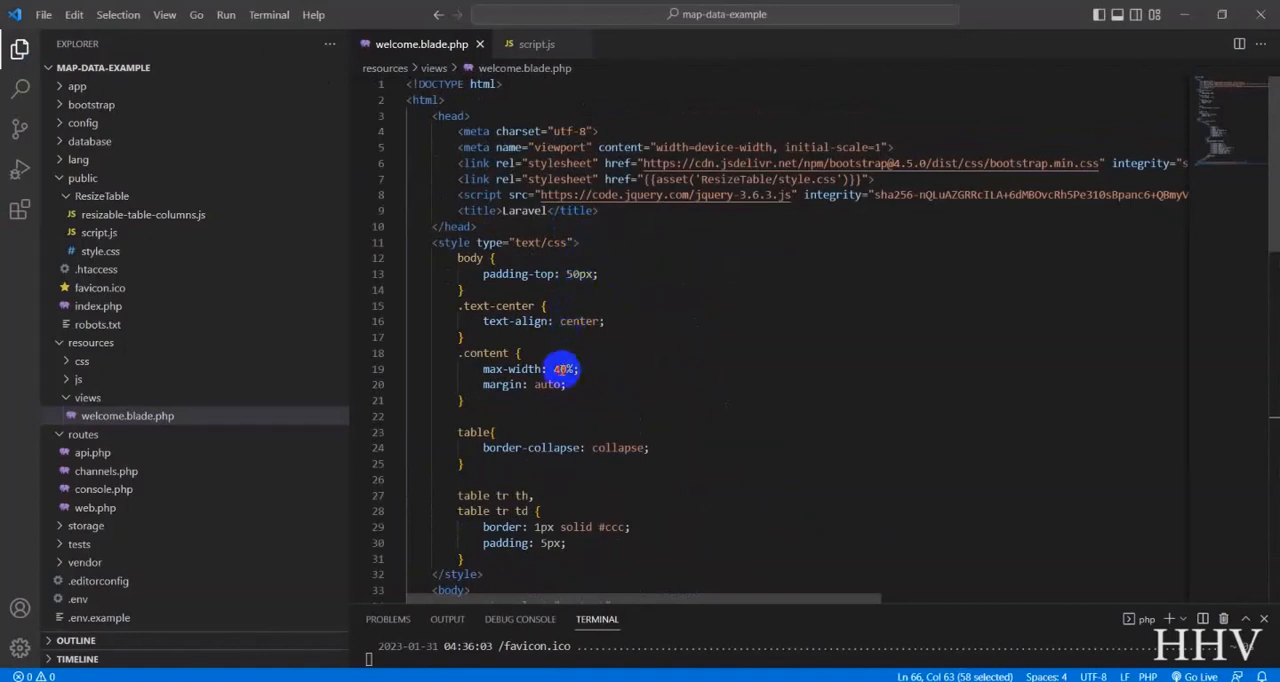
type("80")
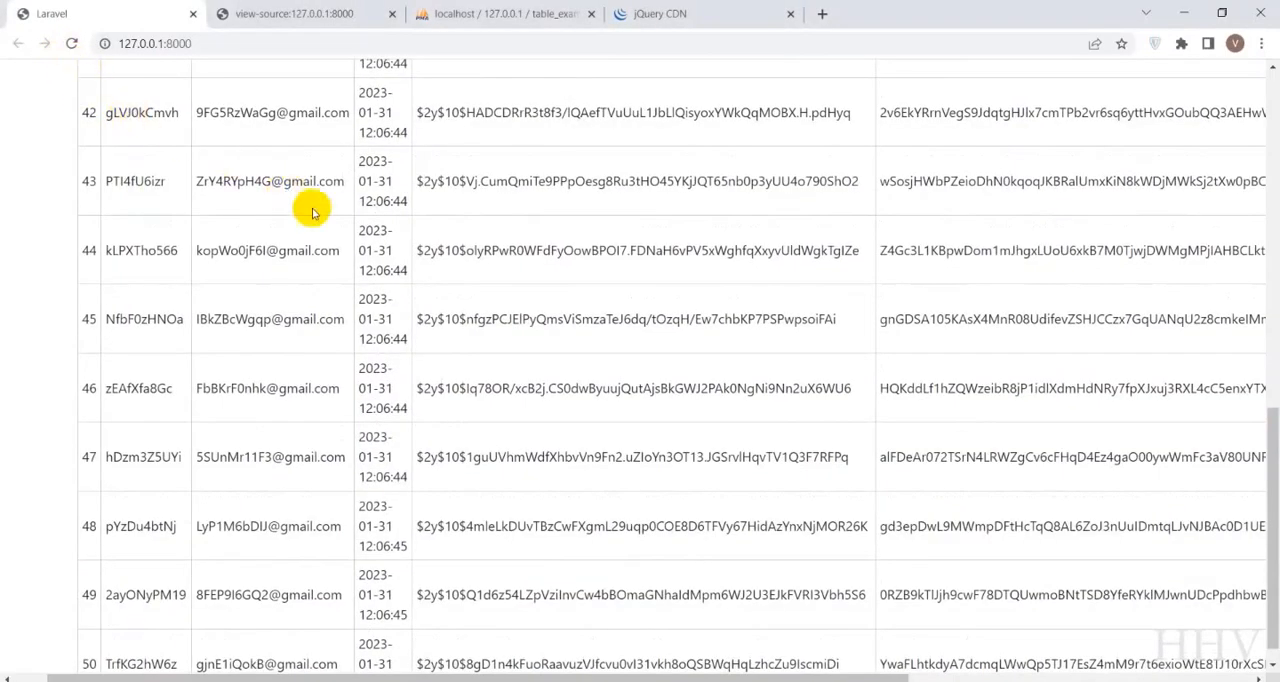
Drag the Remember token header border left to narrow that column.
scroll("up", 3)
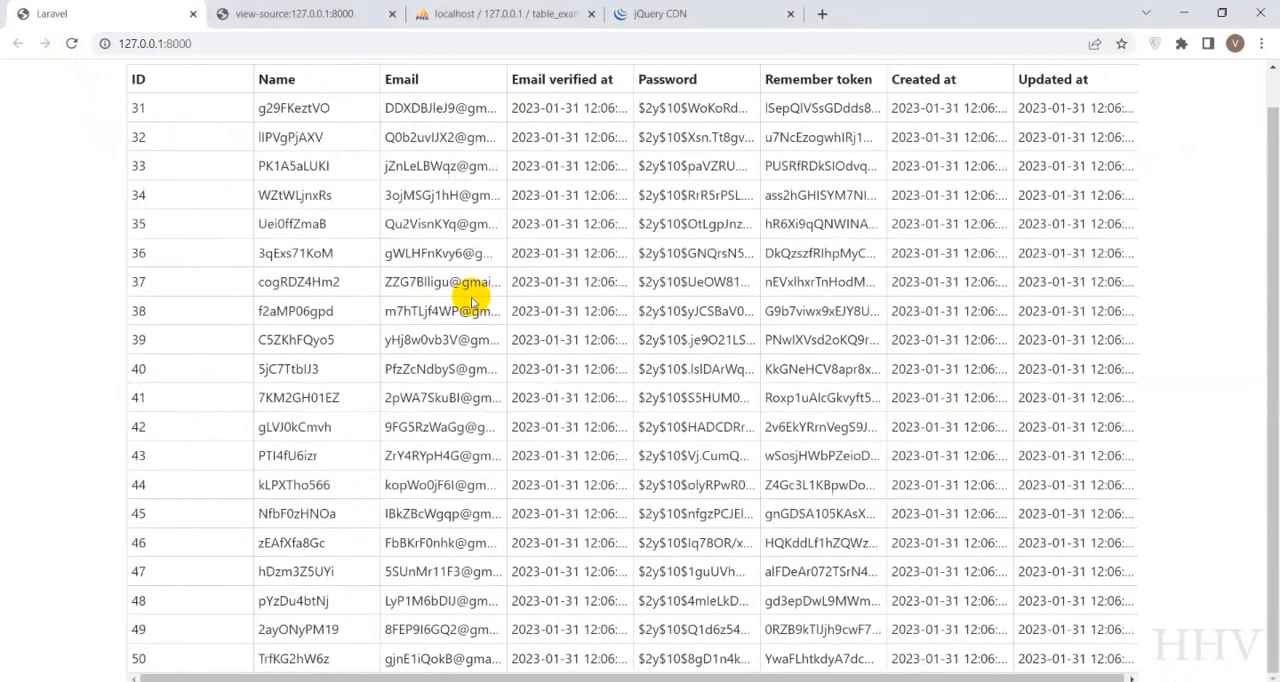
scroll("up", 3)
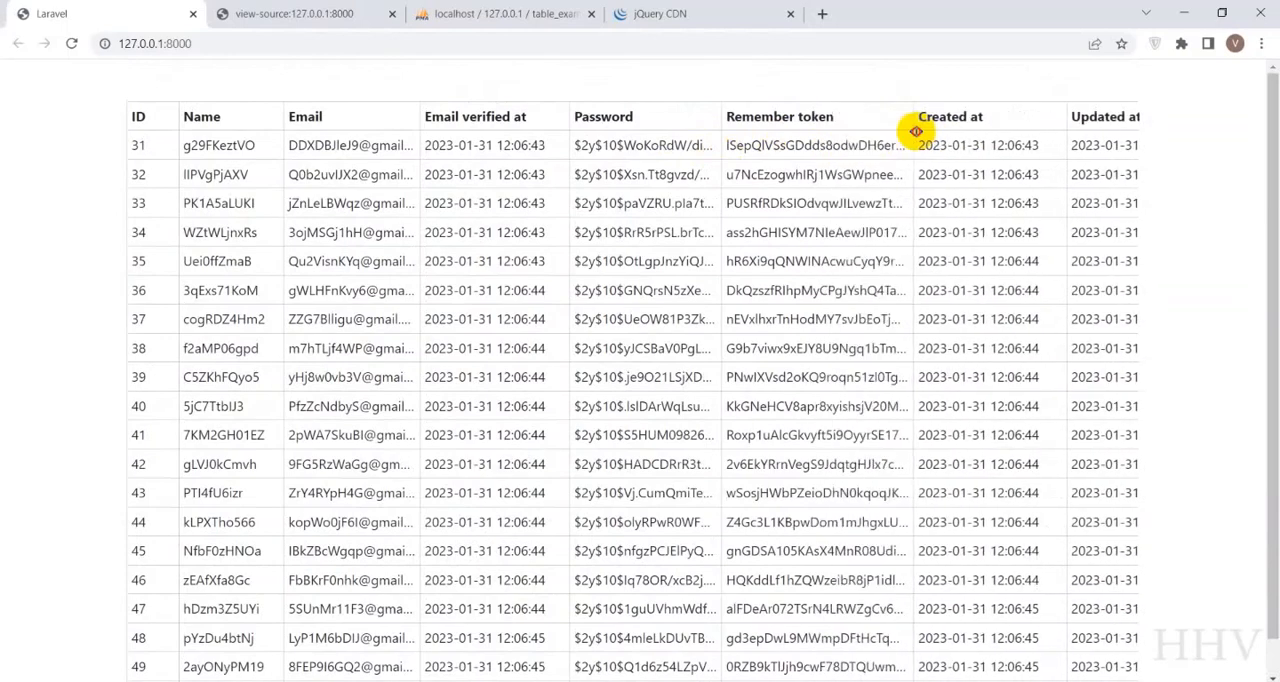
left_click_drag(904, 116, 740, 116)
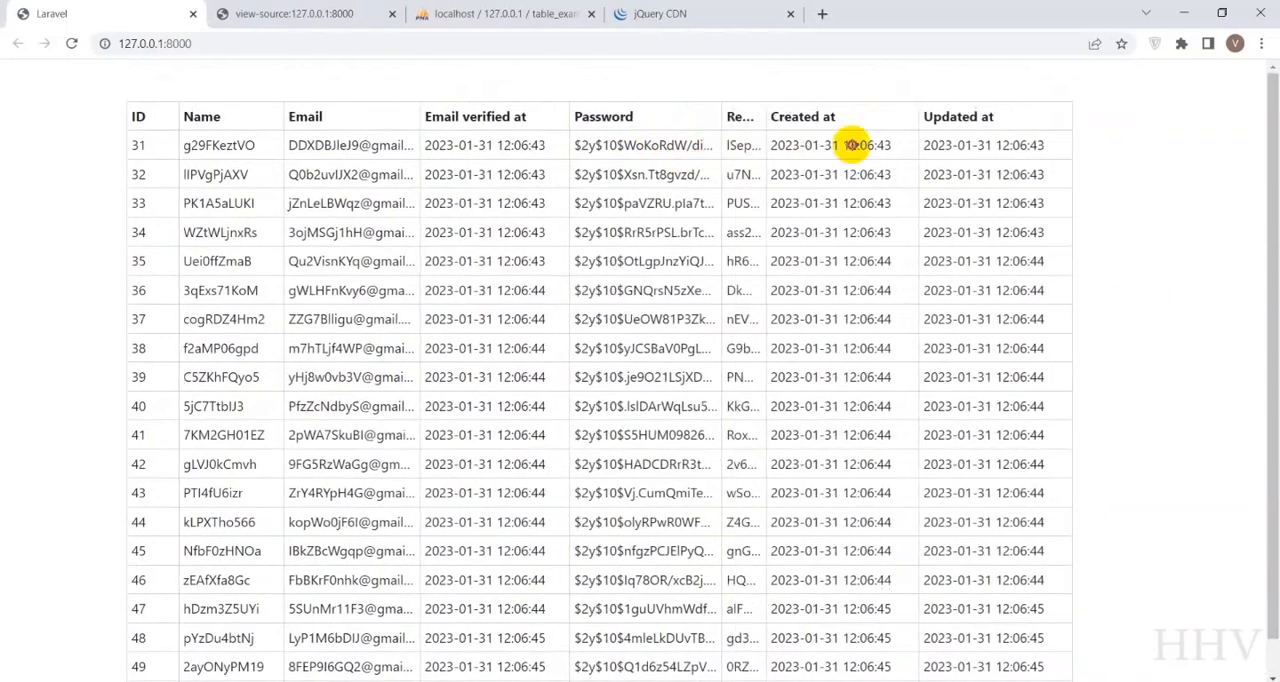